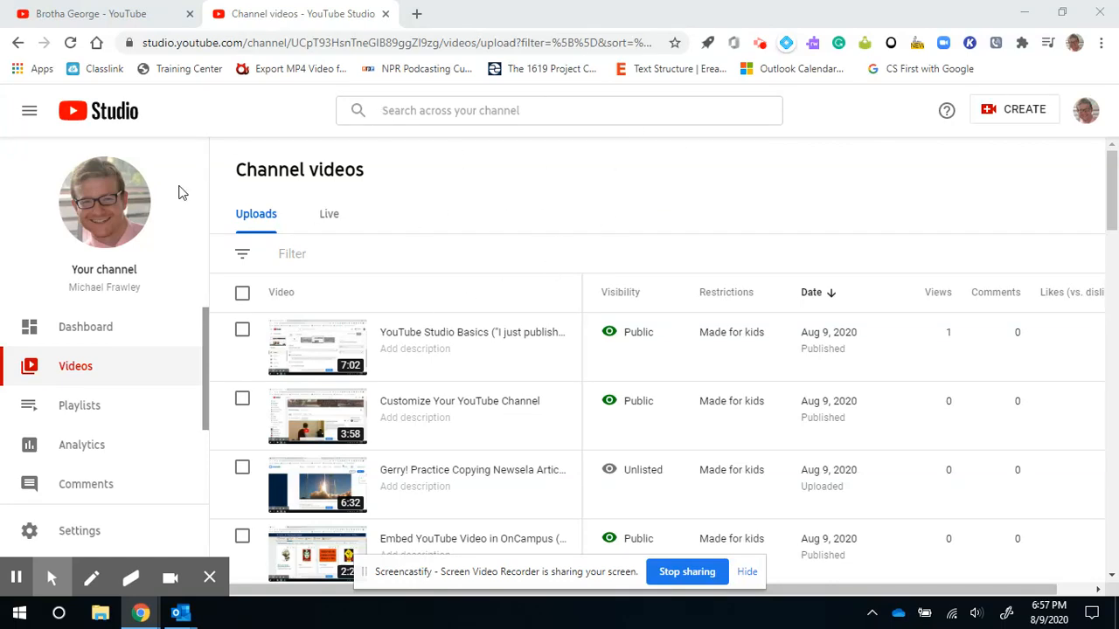
pyautogui.moveTo(81, 405)
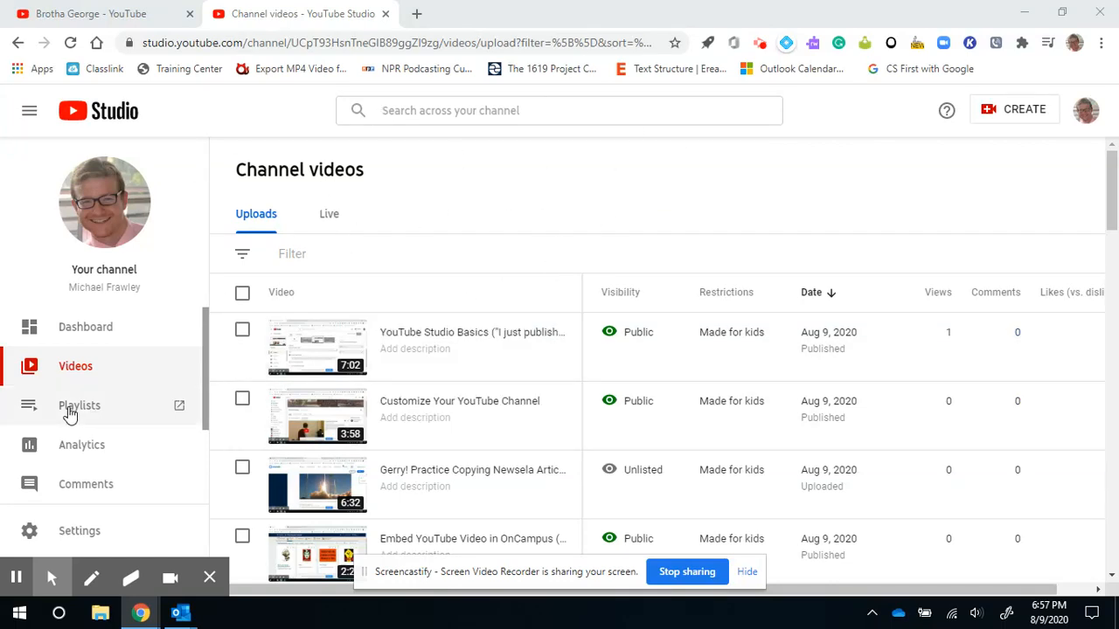
# Step: Go to the channel's Playlists page from the YouTube Studio sidebar
pyautogui.click(81, 406)
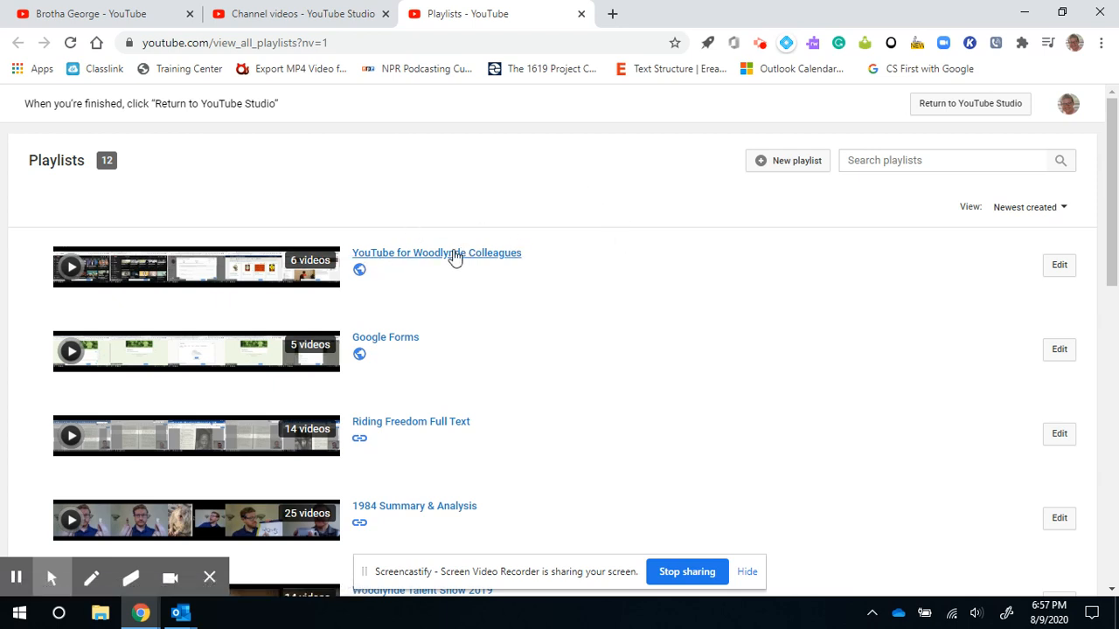
pyautogui.moveTo(429, 258)
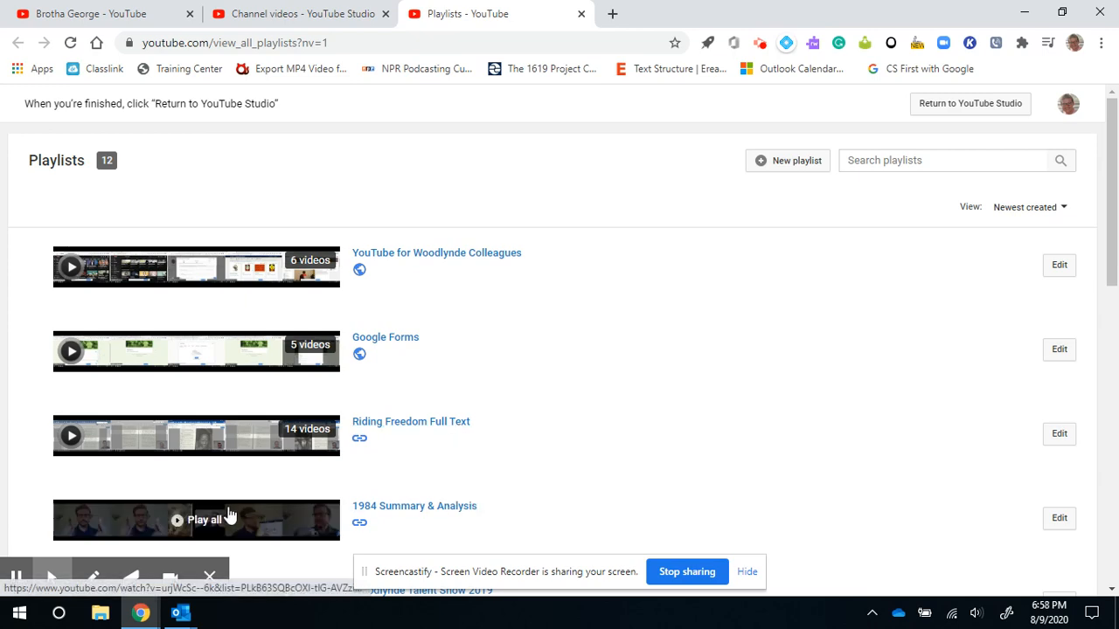
# Step: Locate Dystopian Songs (92 videos) further down the playlists list and select it
pyautogui.scroll(-3)
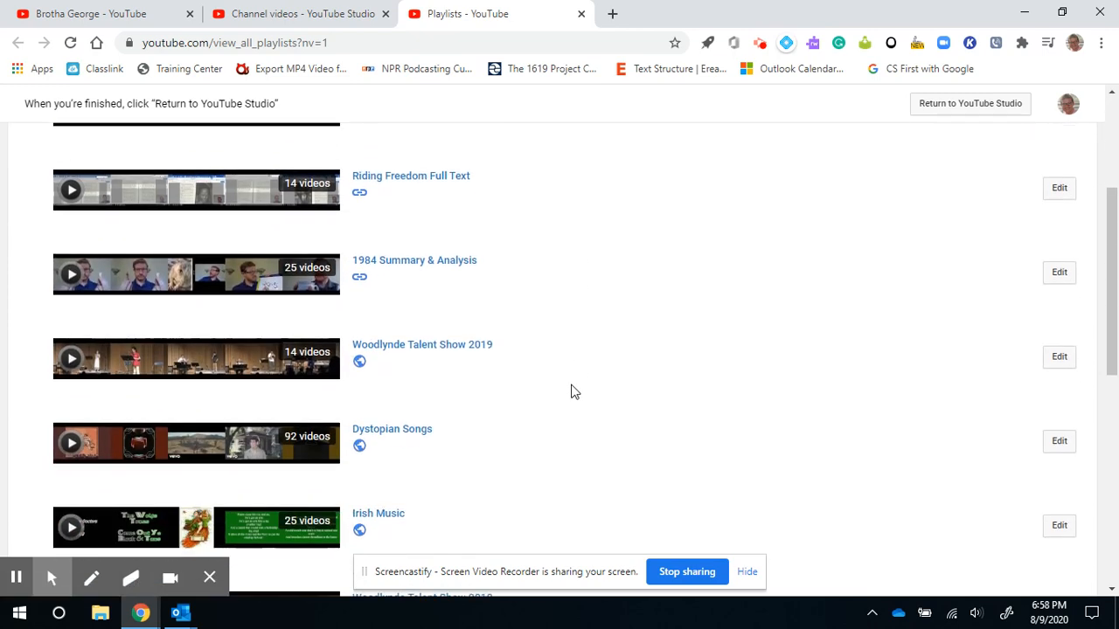
pyautogui.scroll(-3)
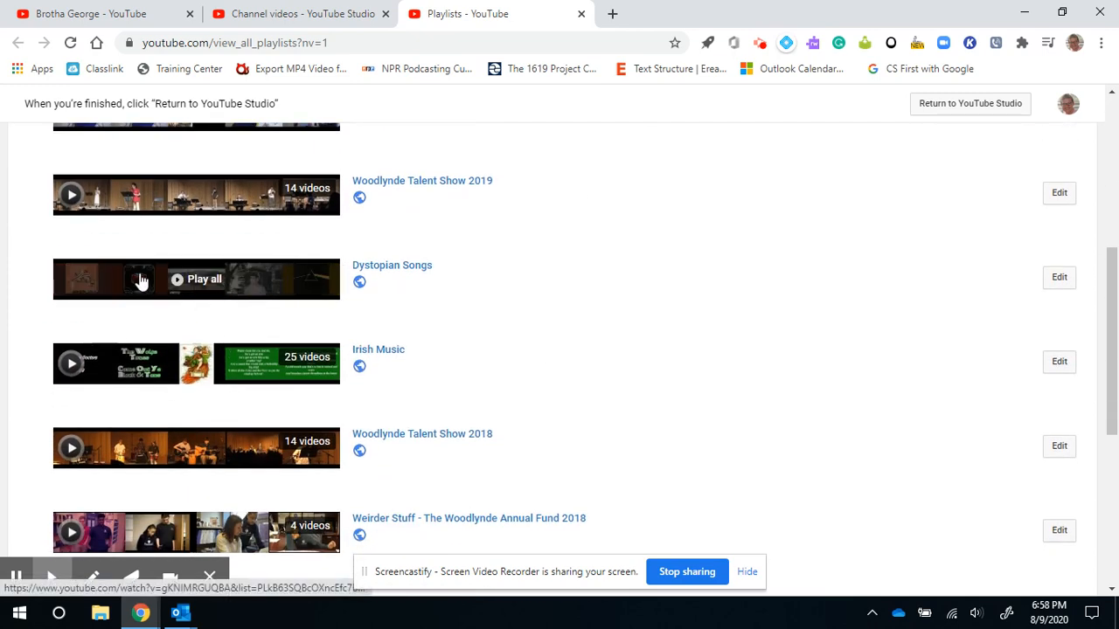
pyautogui.moveTo(290, 289)
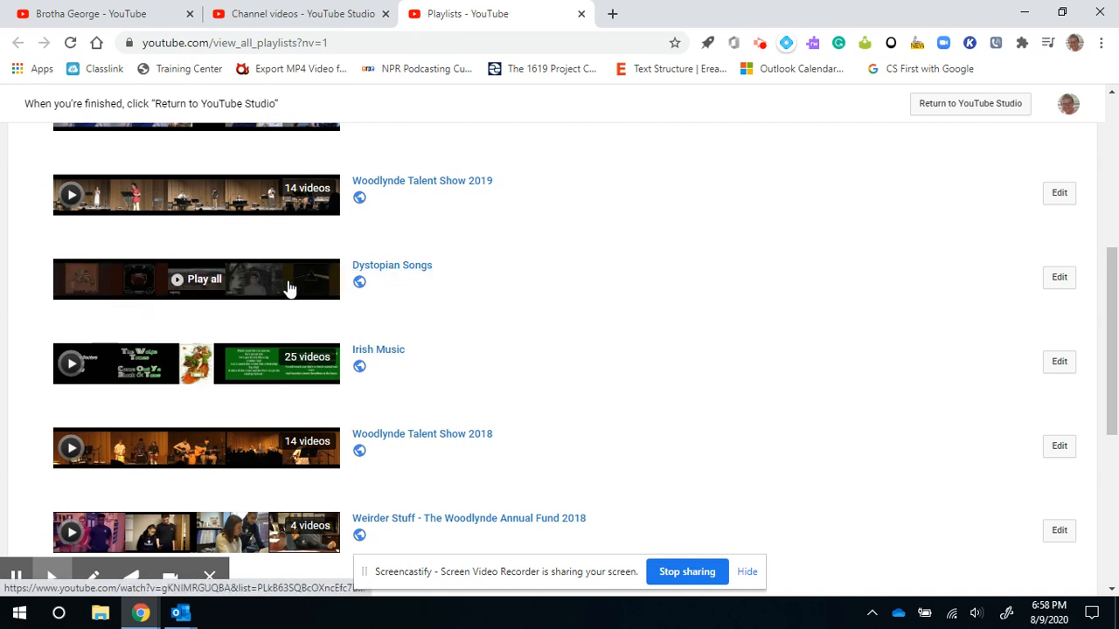
pyautogui.moveTo(399, 287)
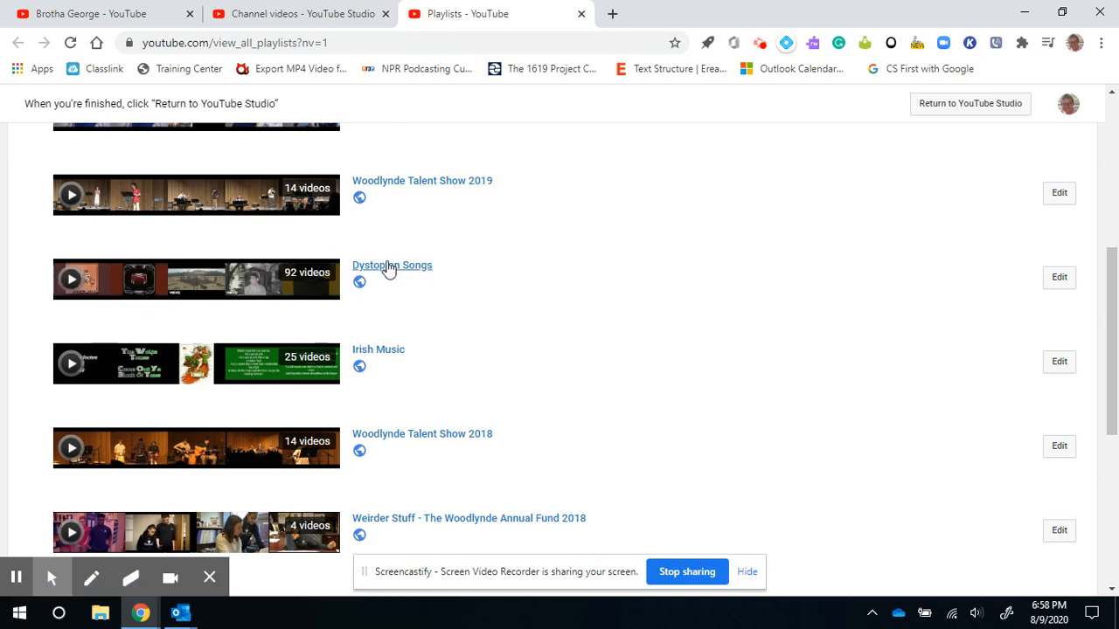
pyautogui.moveTo(636, 327)
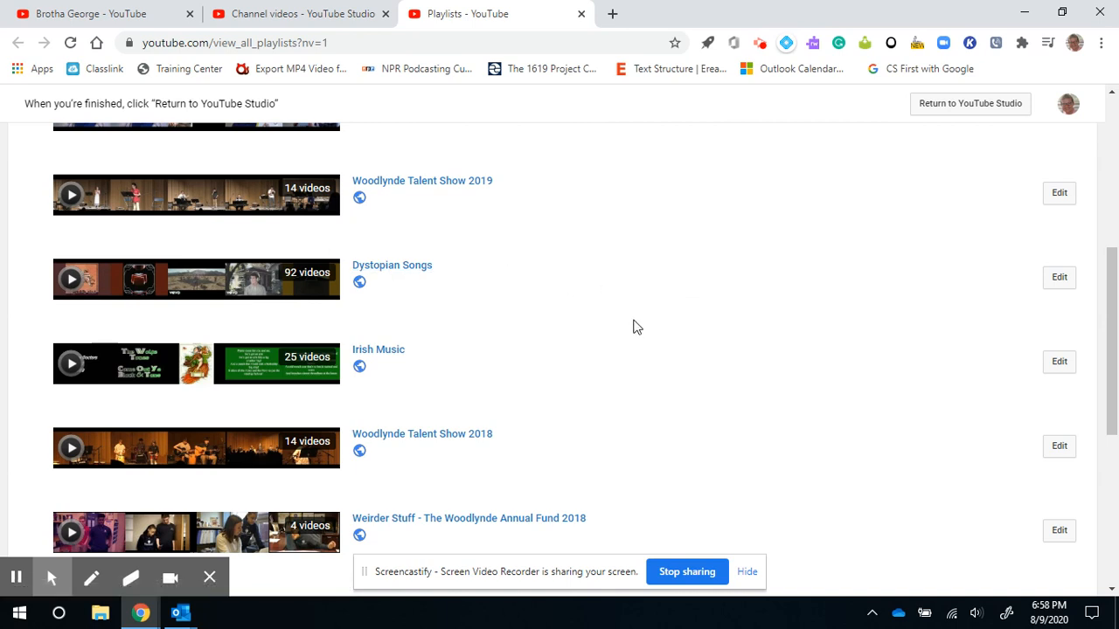
pyautogui.moveTo(563, 341)
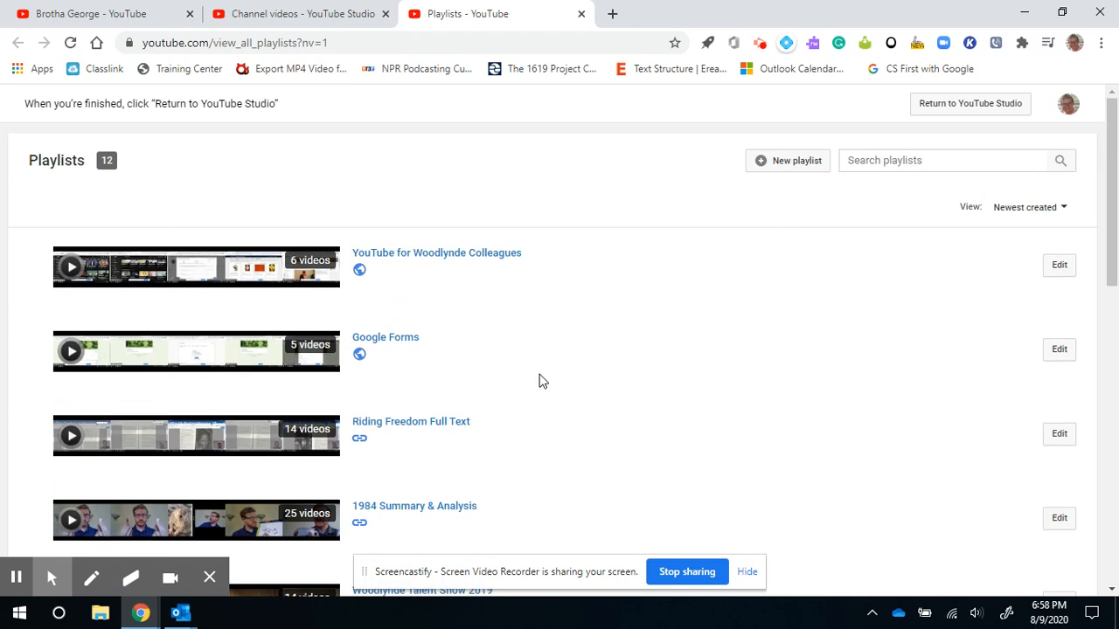
pyautogui.moveTo(566, 343)
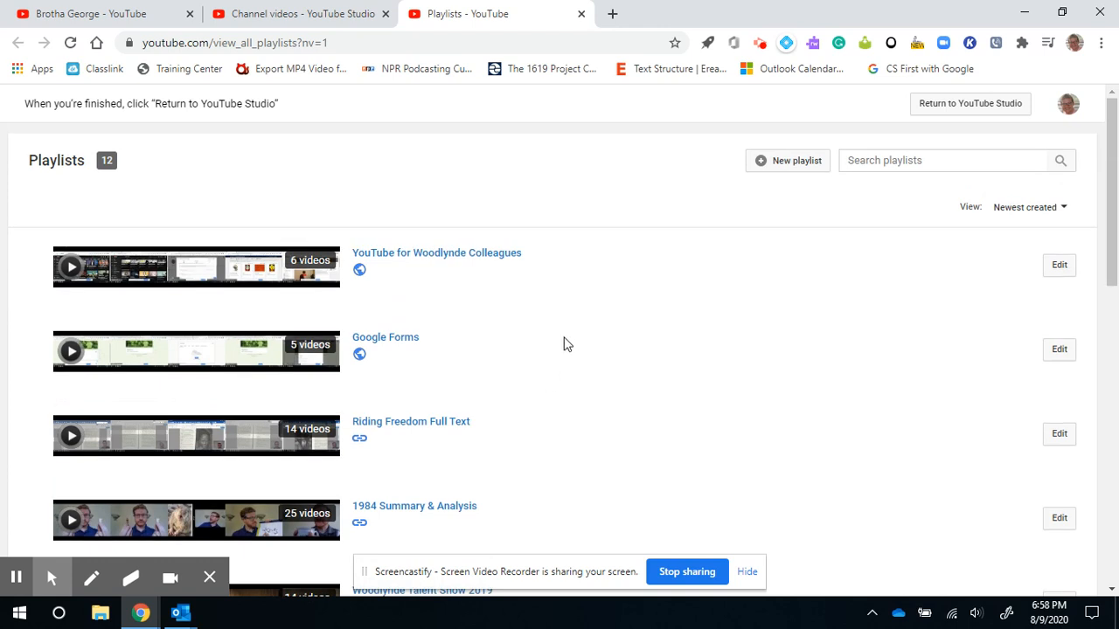
pyautogui.scroll(-3)
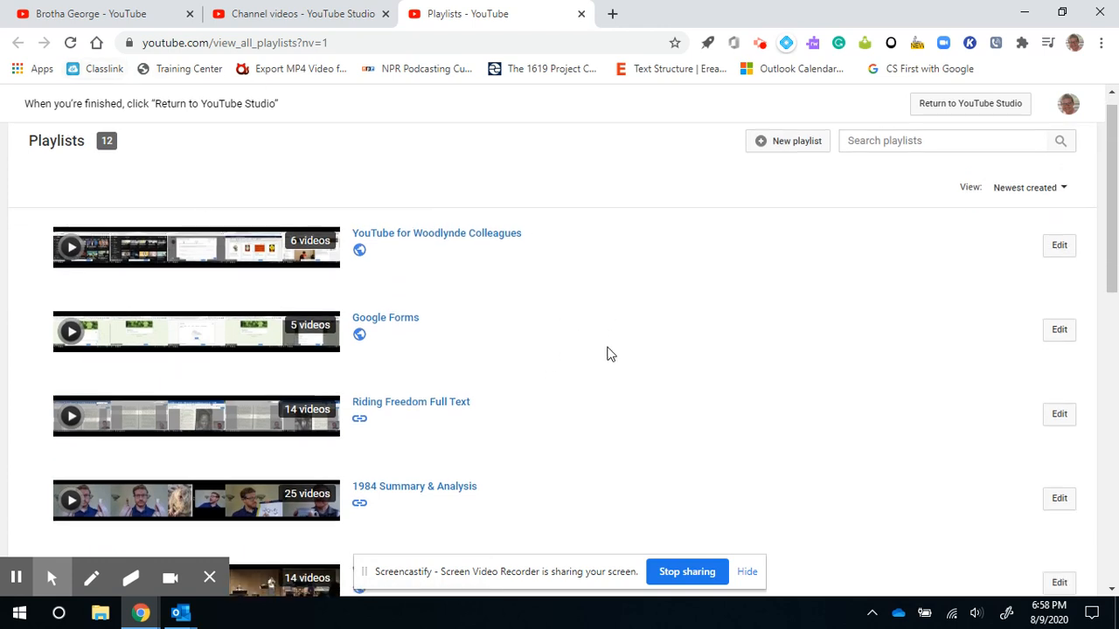
pyautogui.scroll(-3)
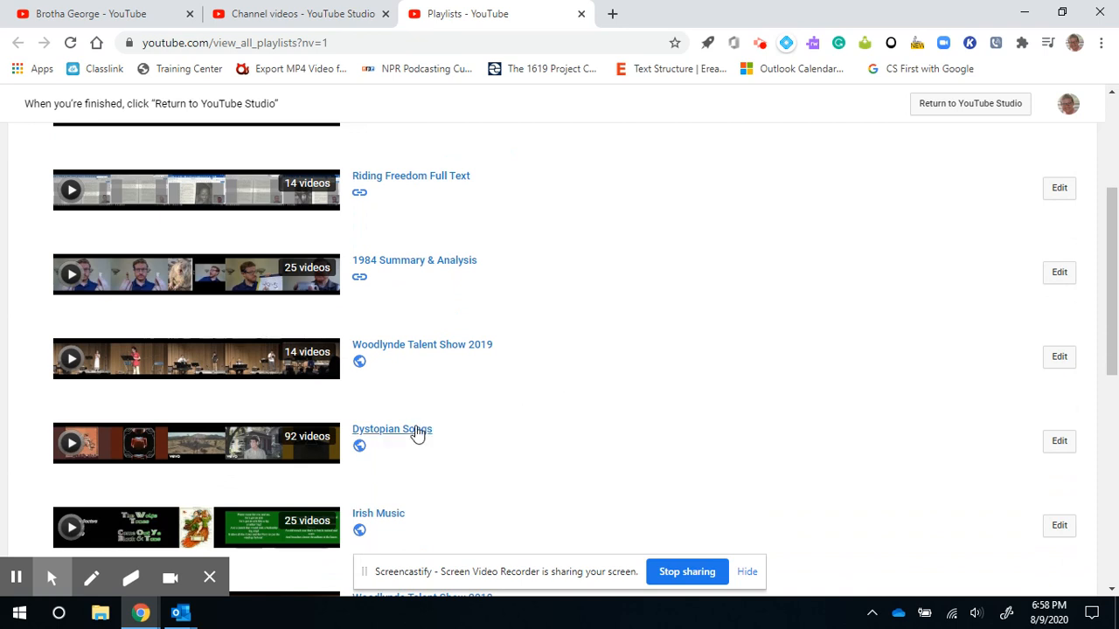
pyautogui.click(392, 430)
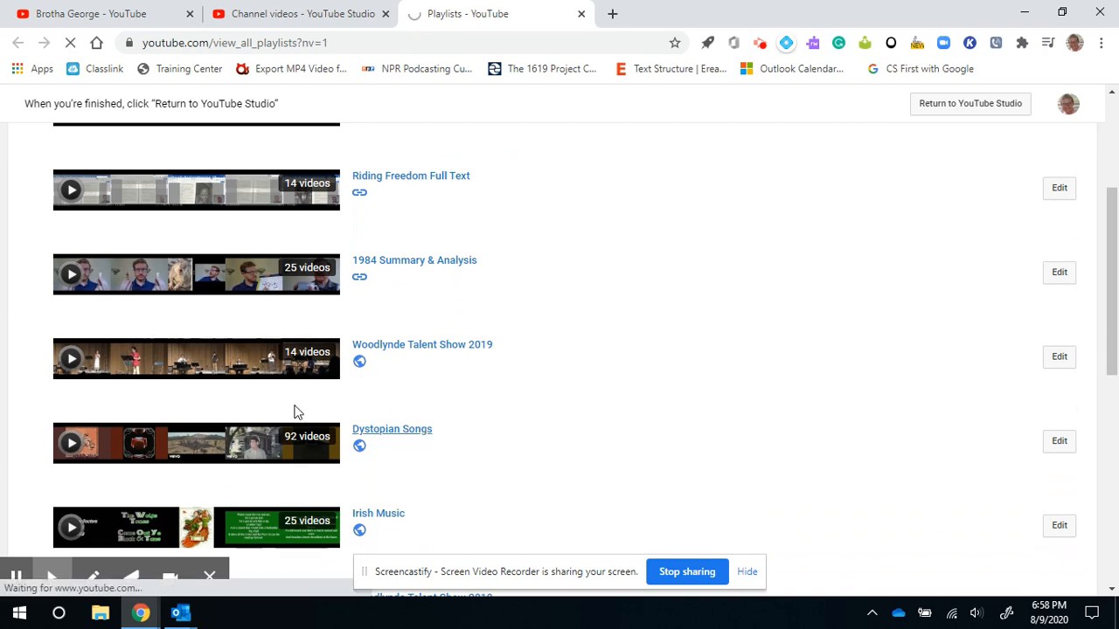
# Step: Browse down through the 92 tracks already in the Dystopian Songs playlist
pyautogui.click(392, 430)
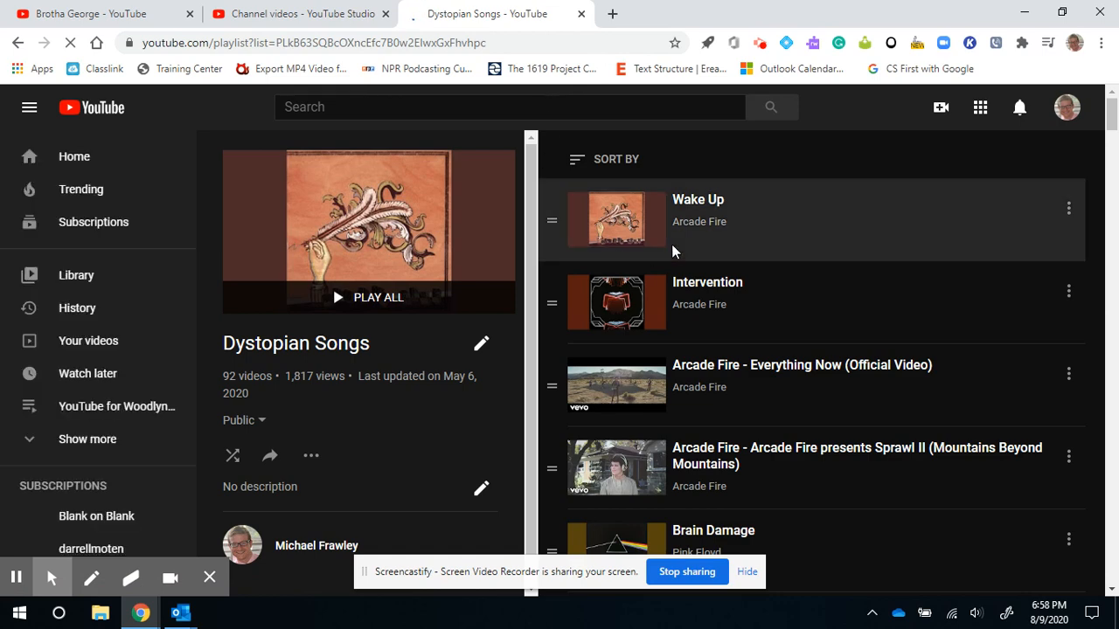
pyautogui.scroll(-3)
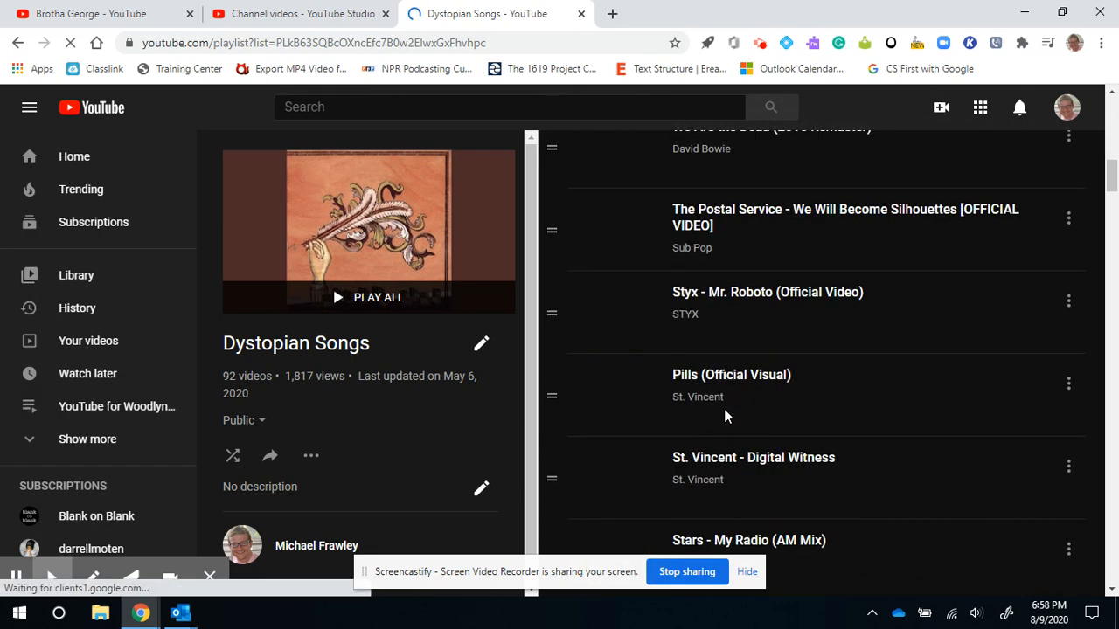
pyautogui.scroll(-3)
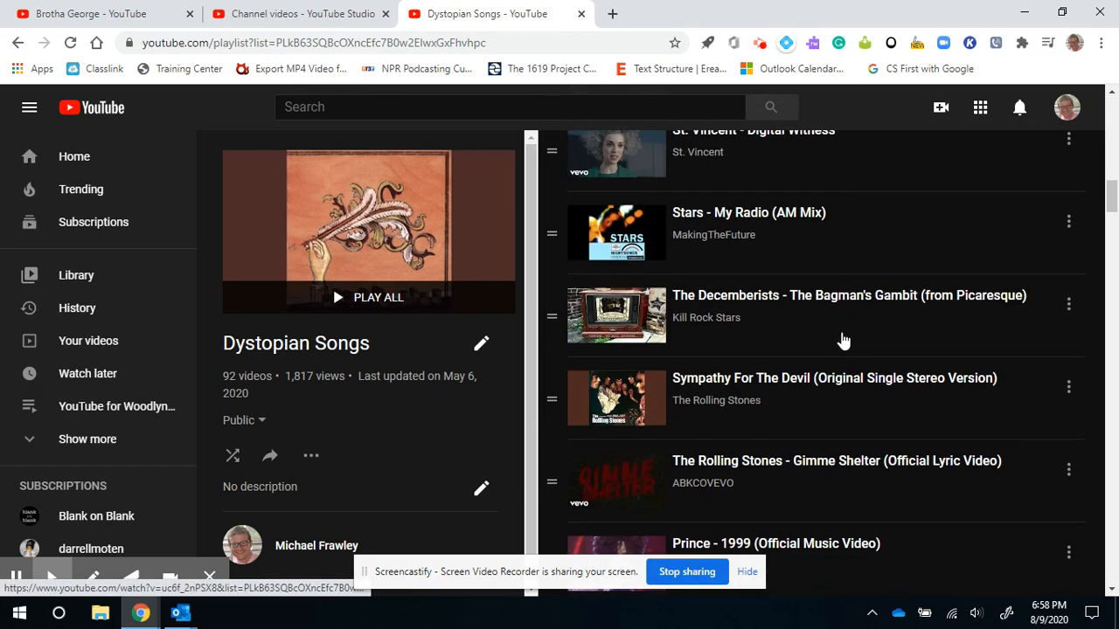
pyautogui.scroll(-3)
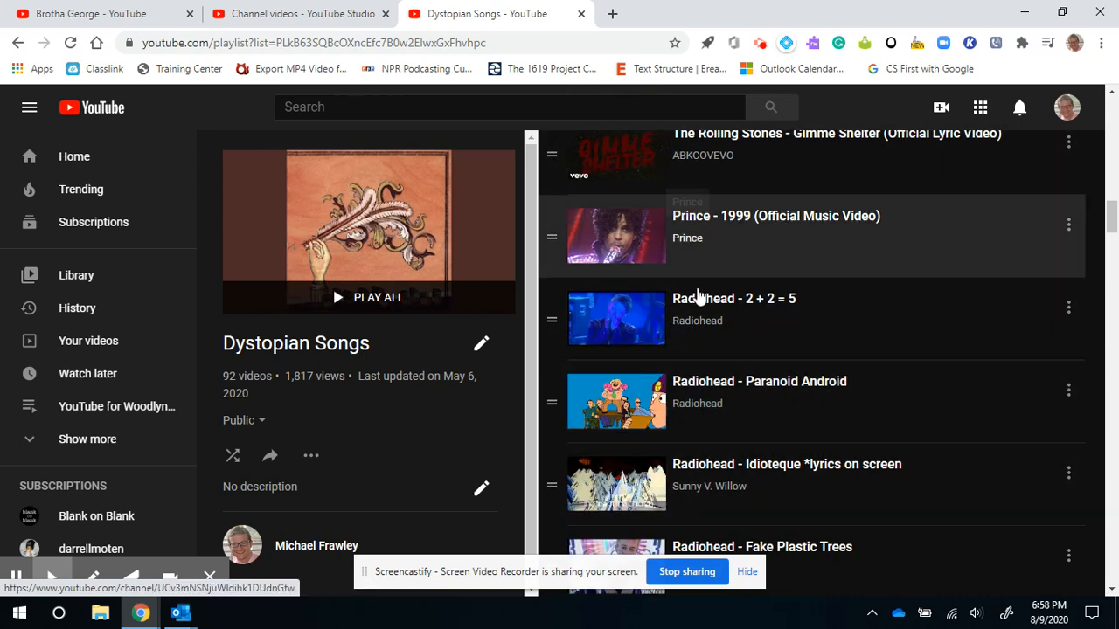
pyautogui.scroll(-3)
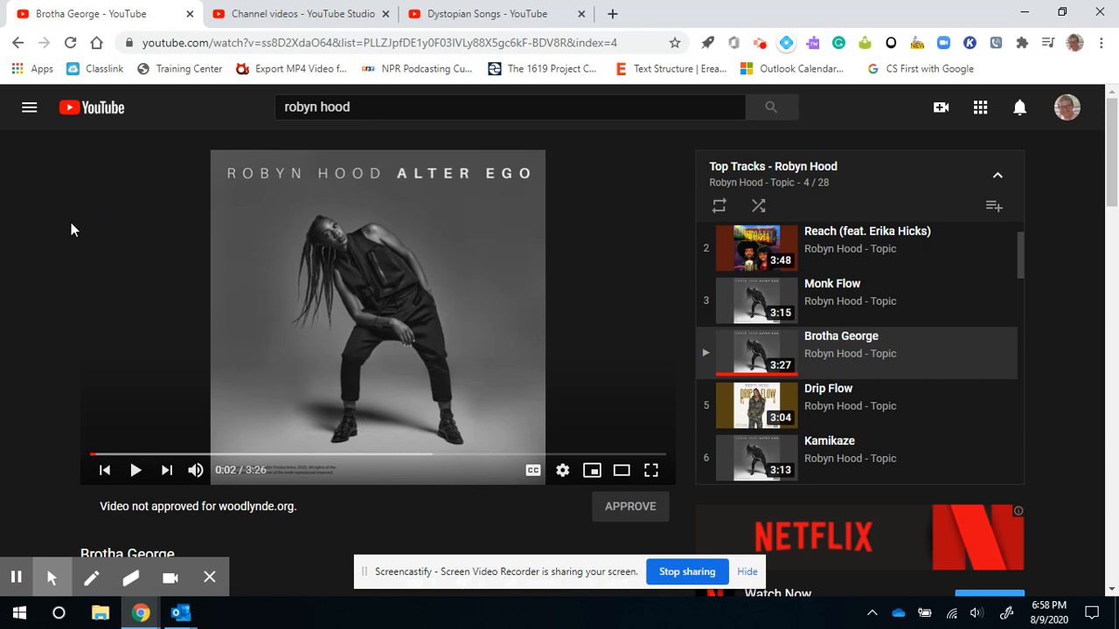
pyautogui.moveTo(32, 301)
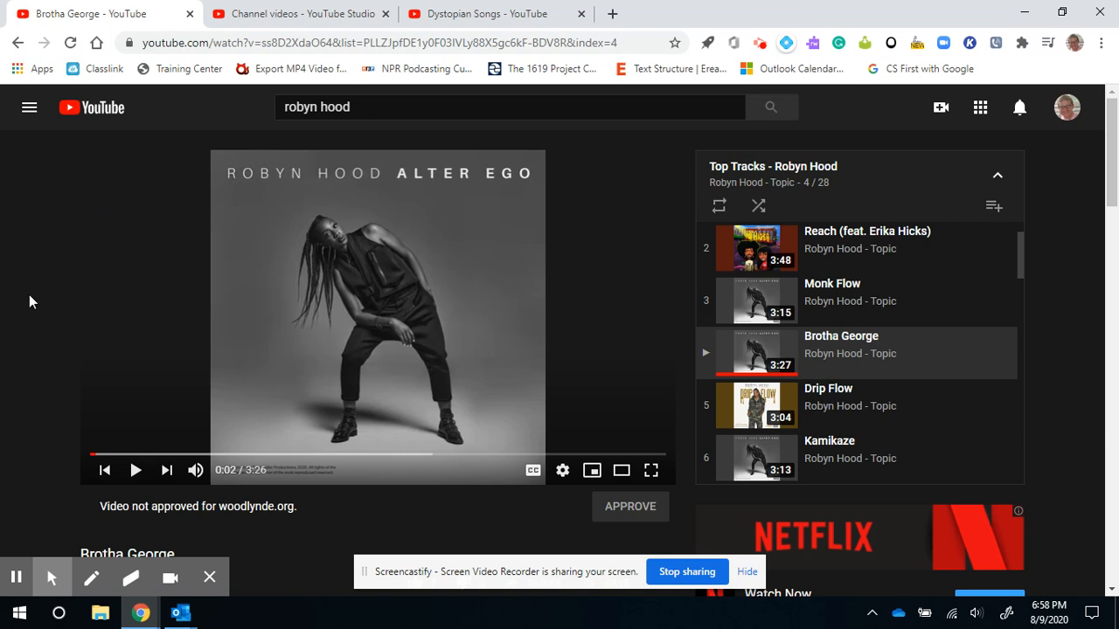
# Step: Bring up the Save to playlist list under the Brotha George video
pyautogui.scroll(-3)
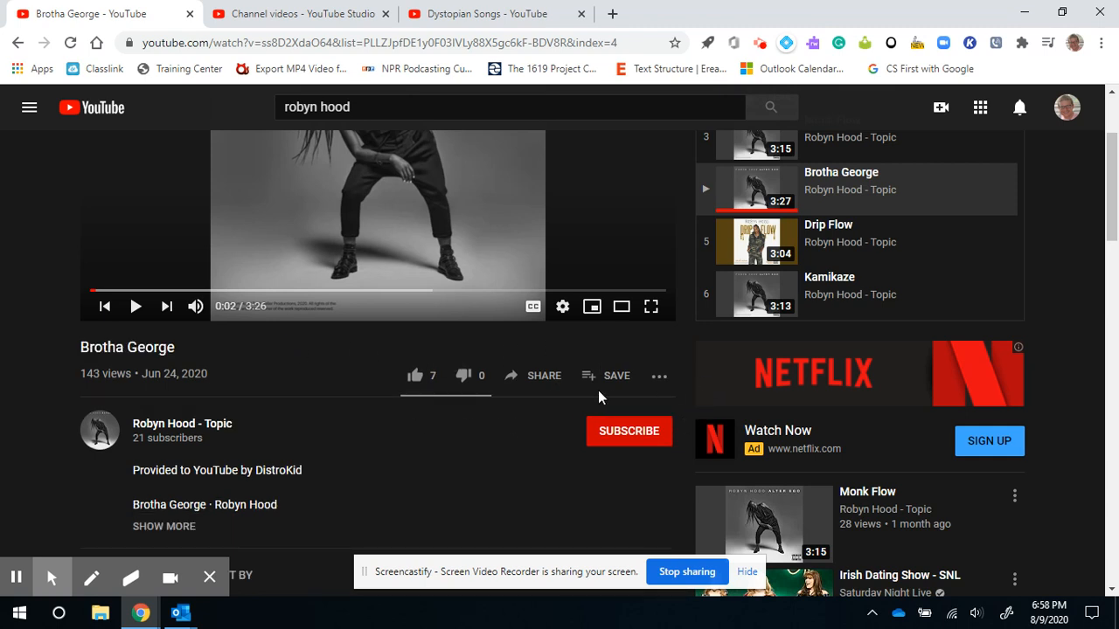
pyautogui.moveTo(587, 385)
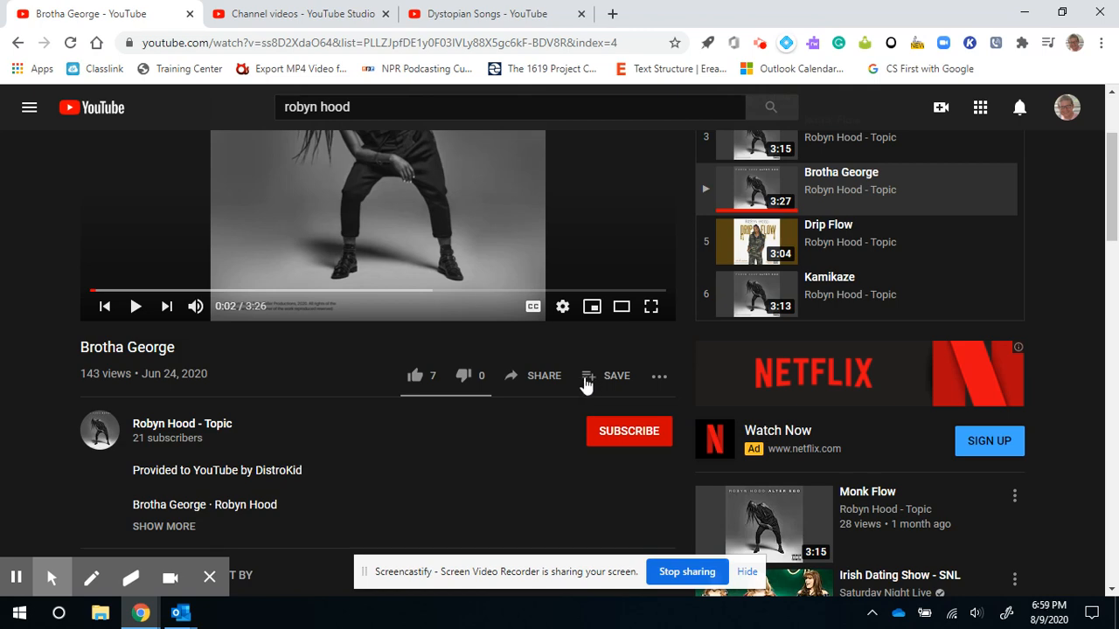
pyautogui.click(605, 376)
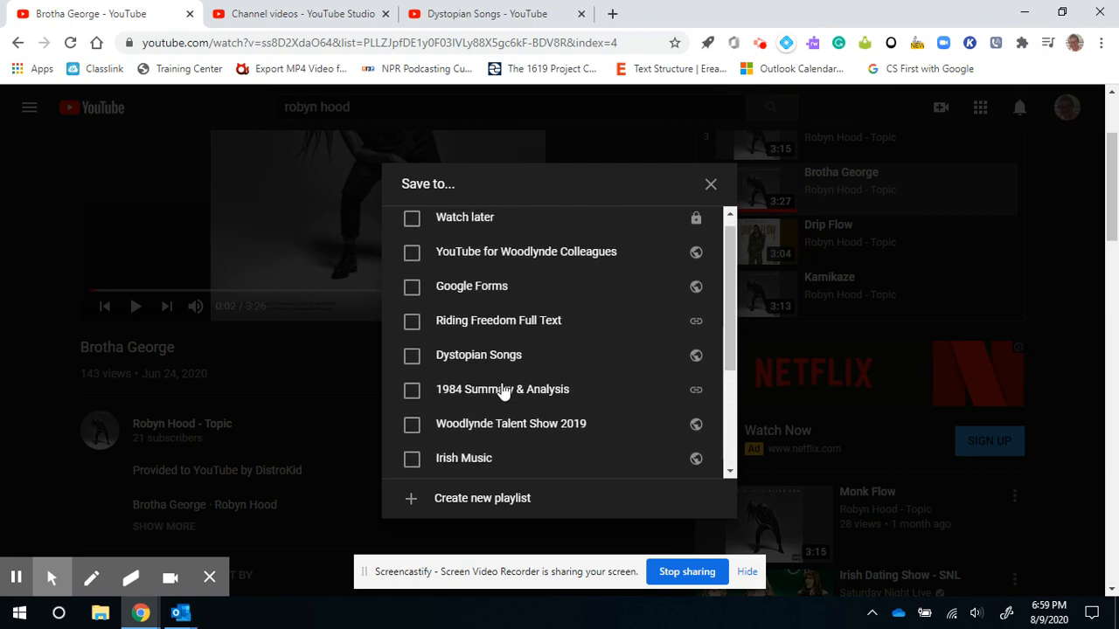
# Step: Tick Dystopian Songs so Brotha George is saved to that playlist
pyautogui.click(412, 368)
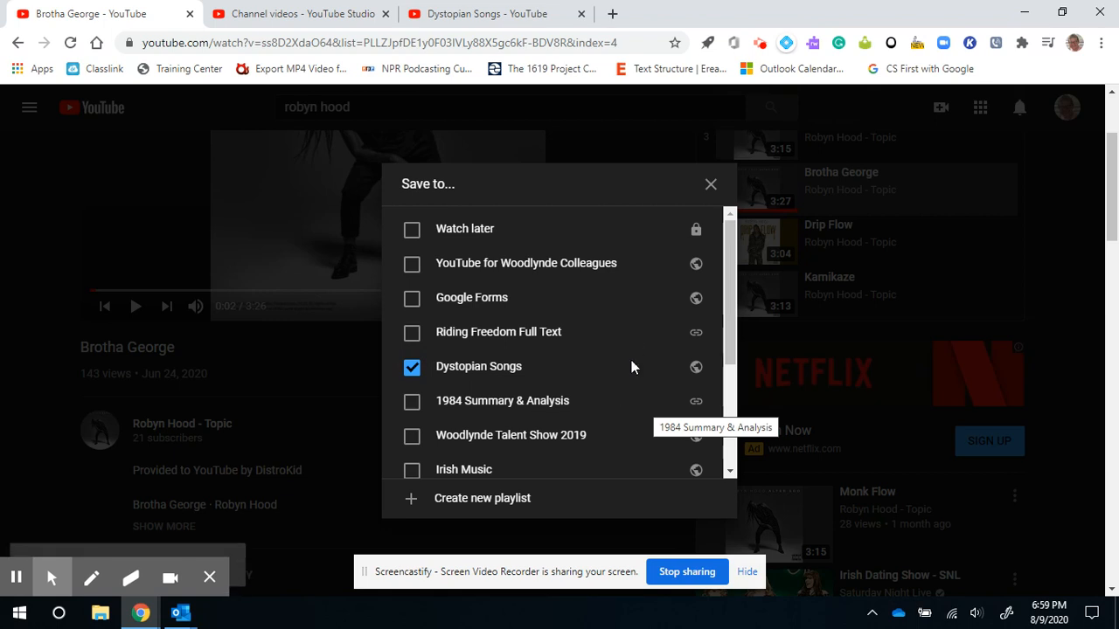
pyautogui.scroll(-3)
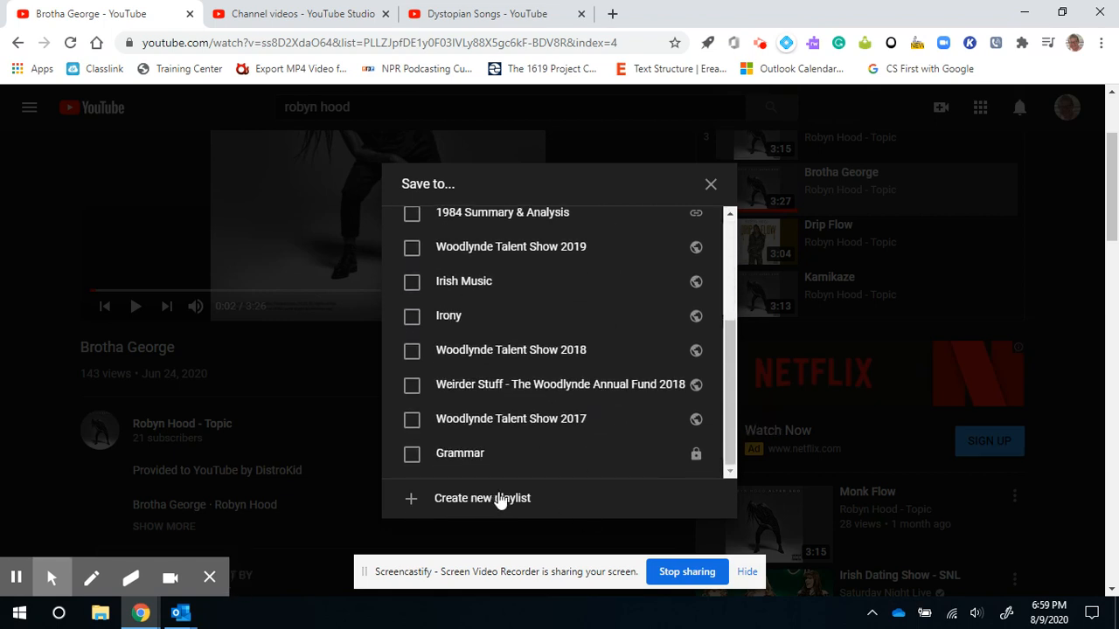
pyautogui.moveTo(481, 503)
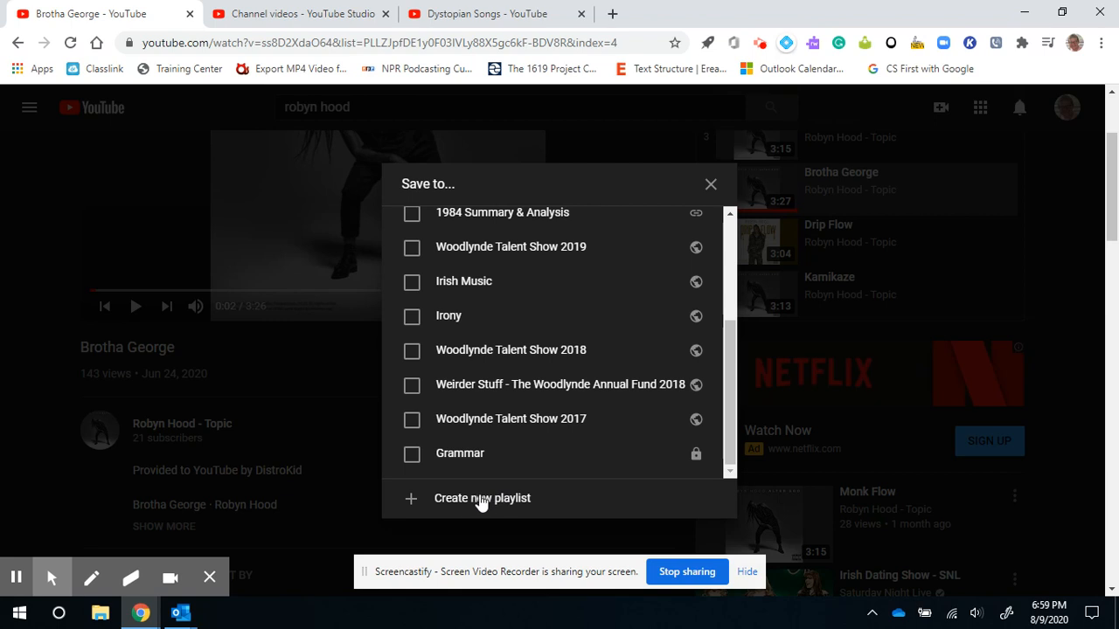
# Step: Abandon the new-playlist form, close the Save panel and reopen the playlist save list
pyautogui.click(482, 496)
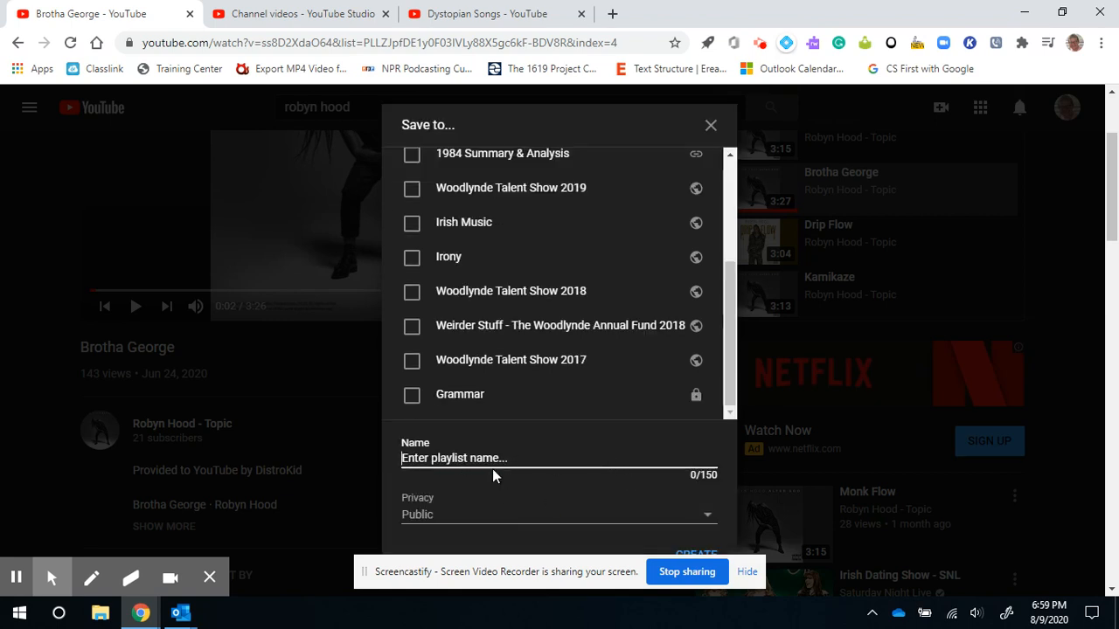
pyautogui.moveTo(610, 538)
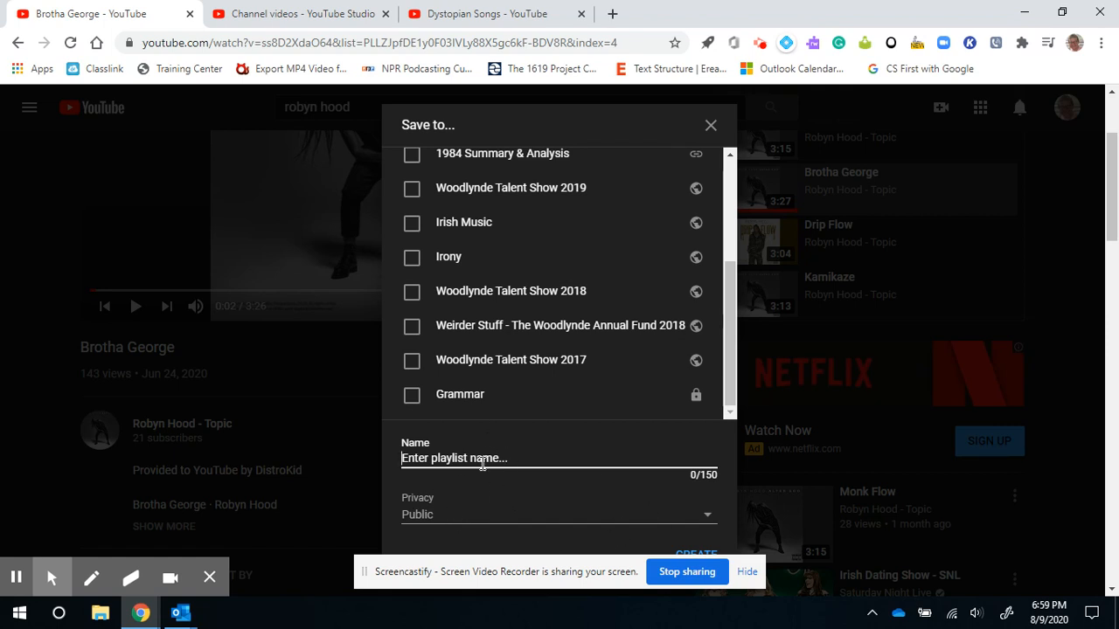
pyautogui.moveTo(629, 362)
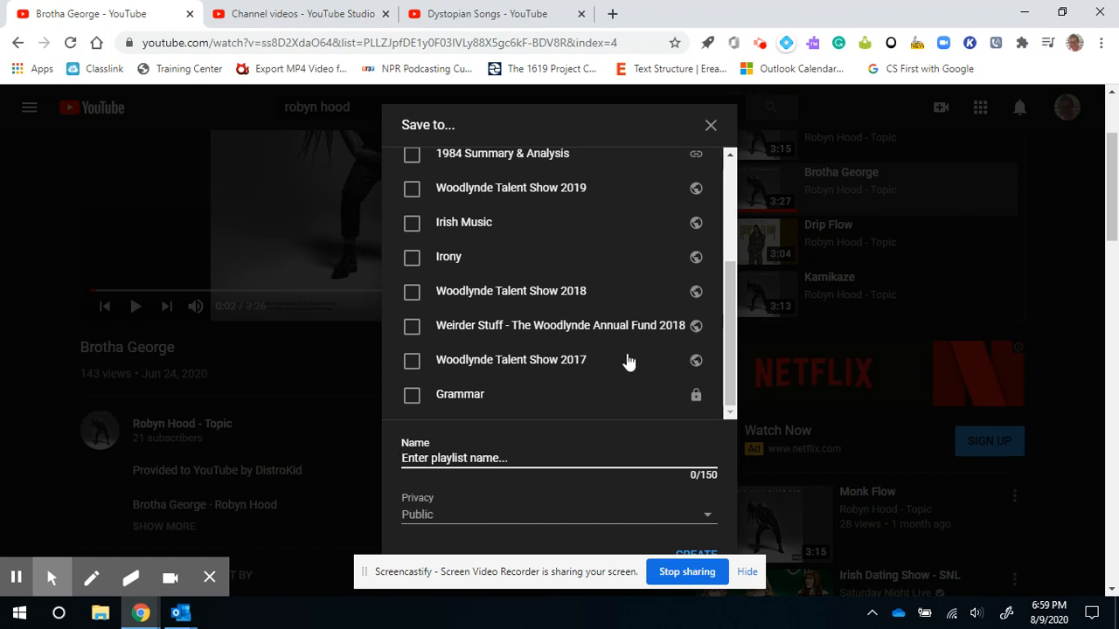
pyautogui.moveTo(686, 541)
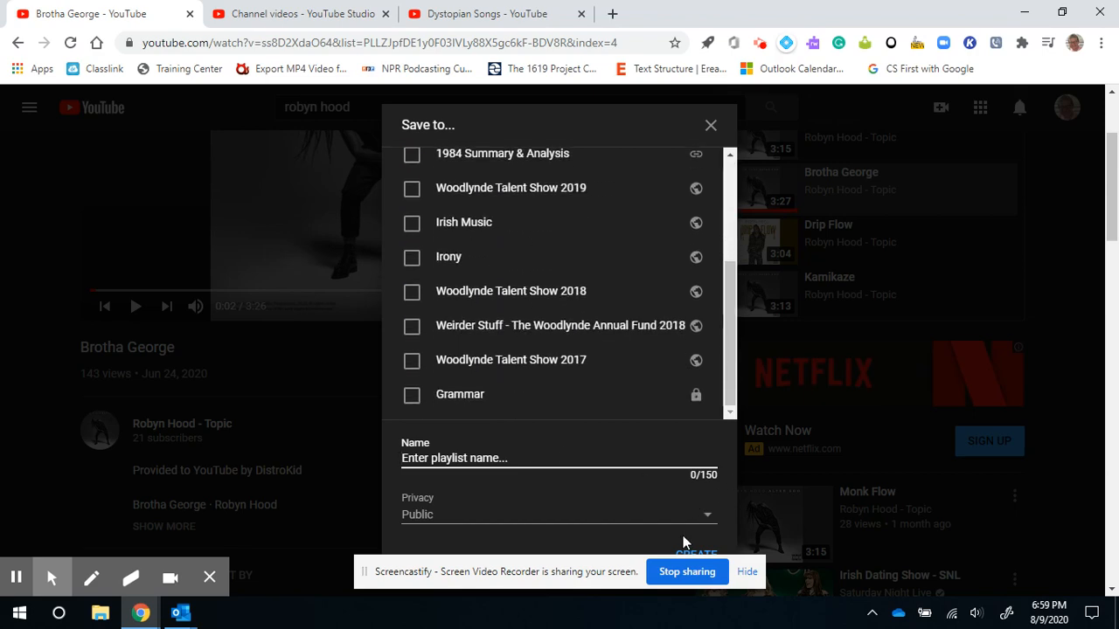
pyautogui.click(710, 126)
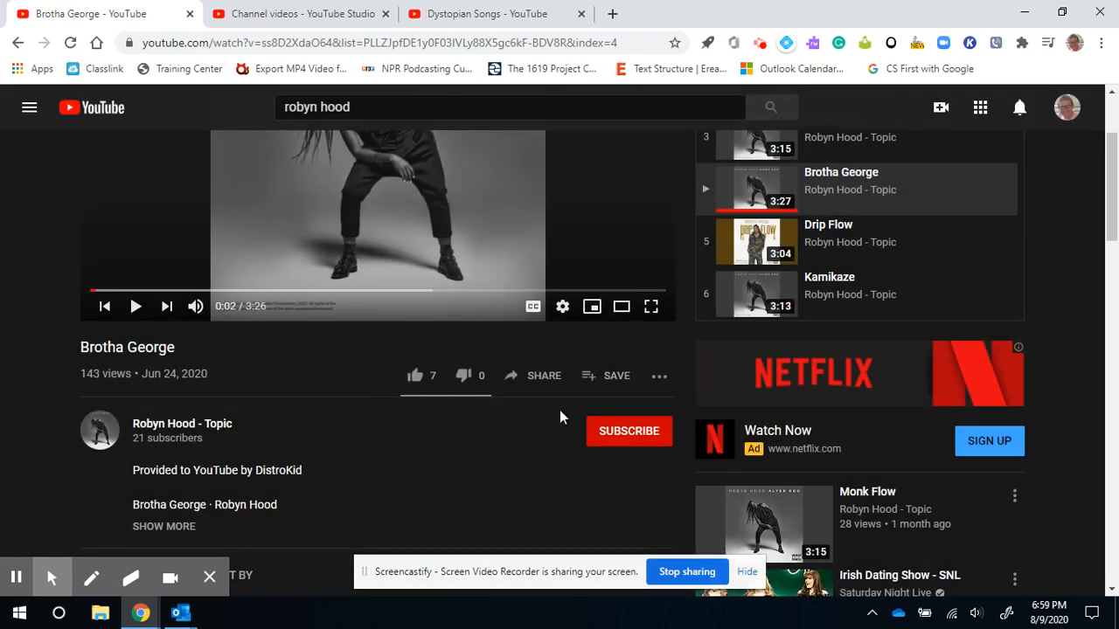
pyautogui.click(615, 374)
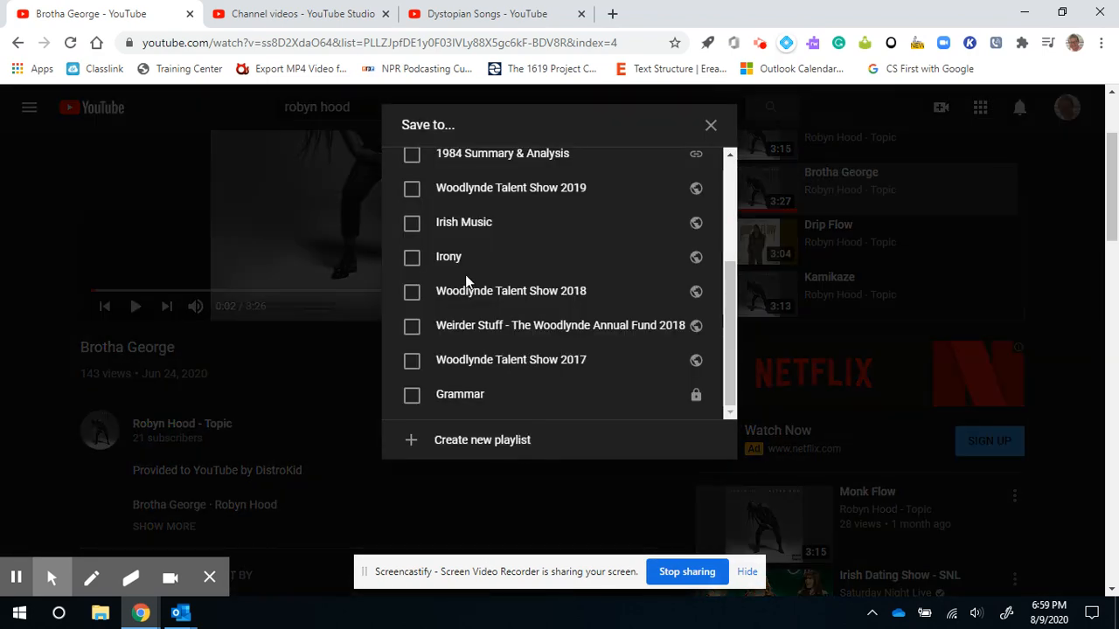
pyautogui.click(412, 178)
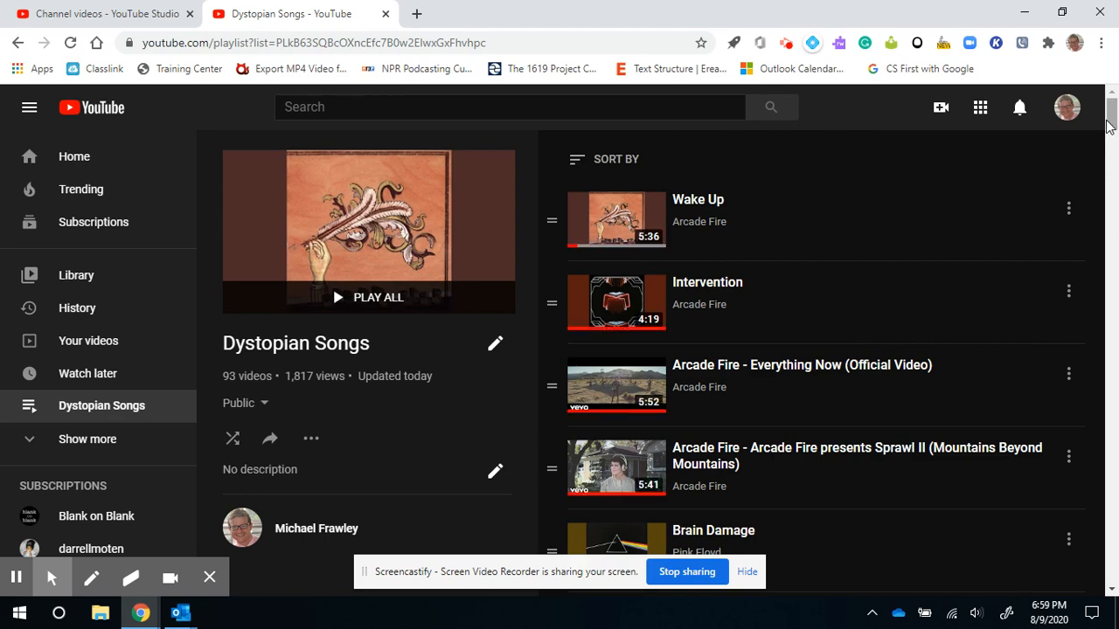
# Step: Reach the bottom of Dystopian Songs where Brotha George is now listed
pyautogui.scroll(-3)
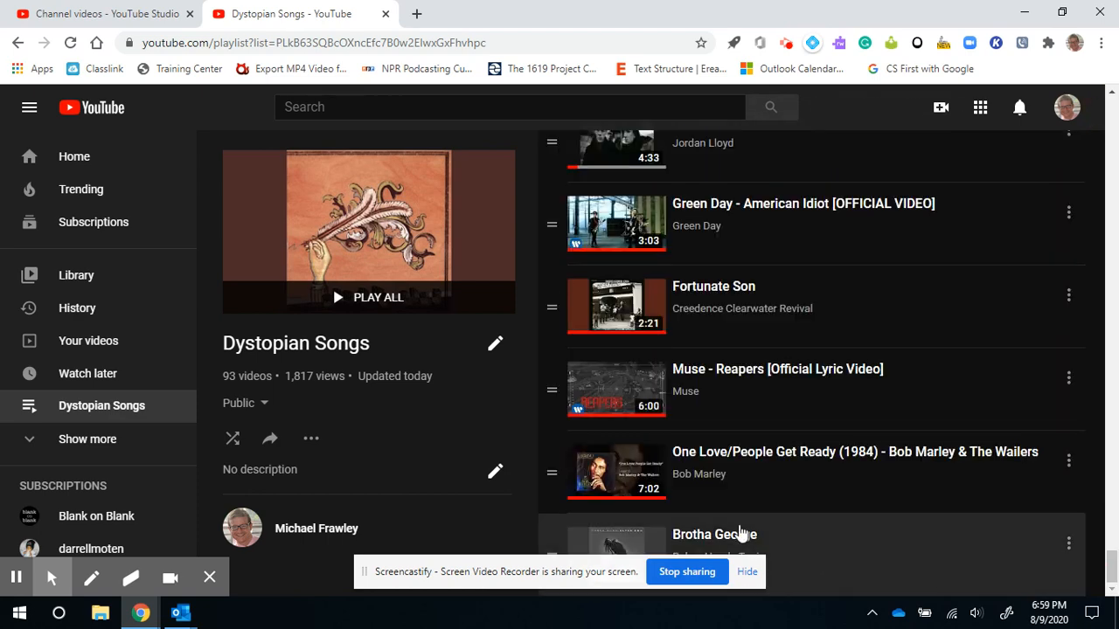
pyautogui.moveTo(835, 570)
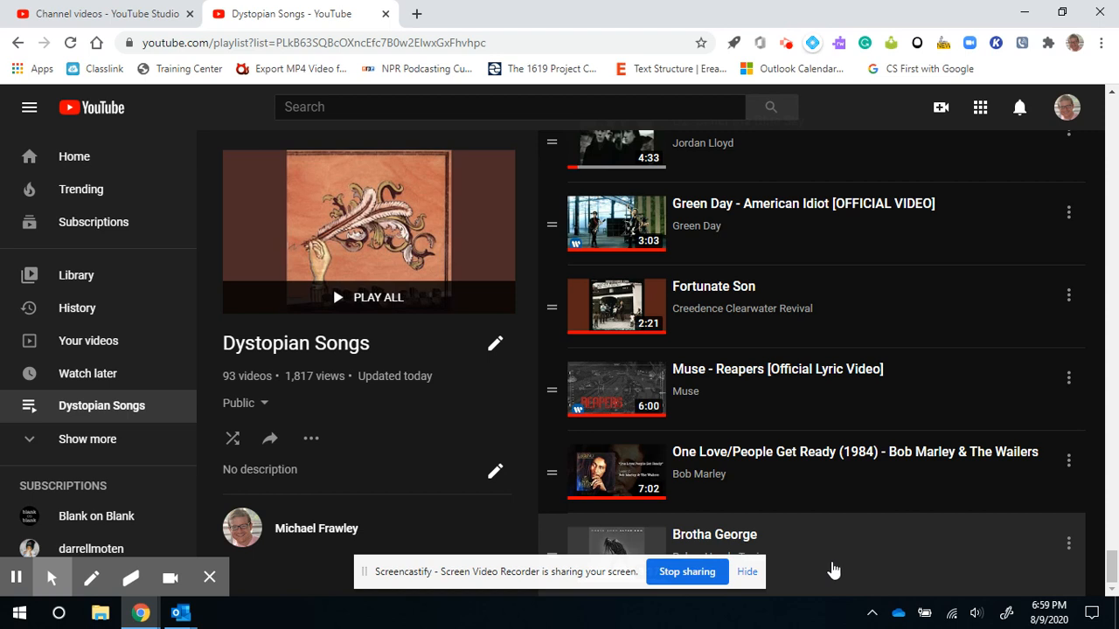
pyautogui.moveTo(793, 545)
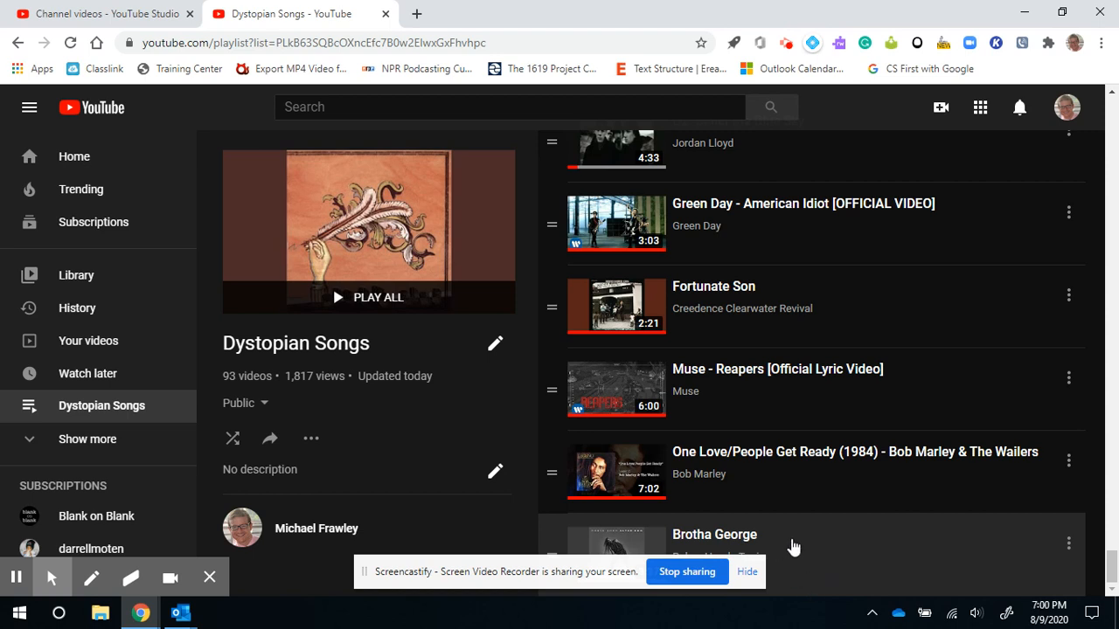
pyautogui.moveTo(790, 535)
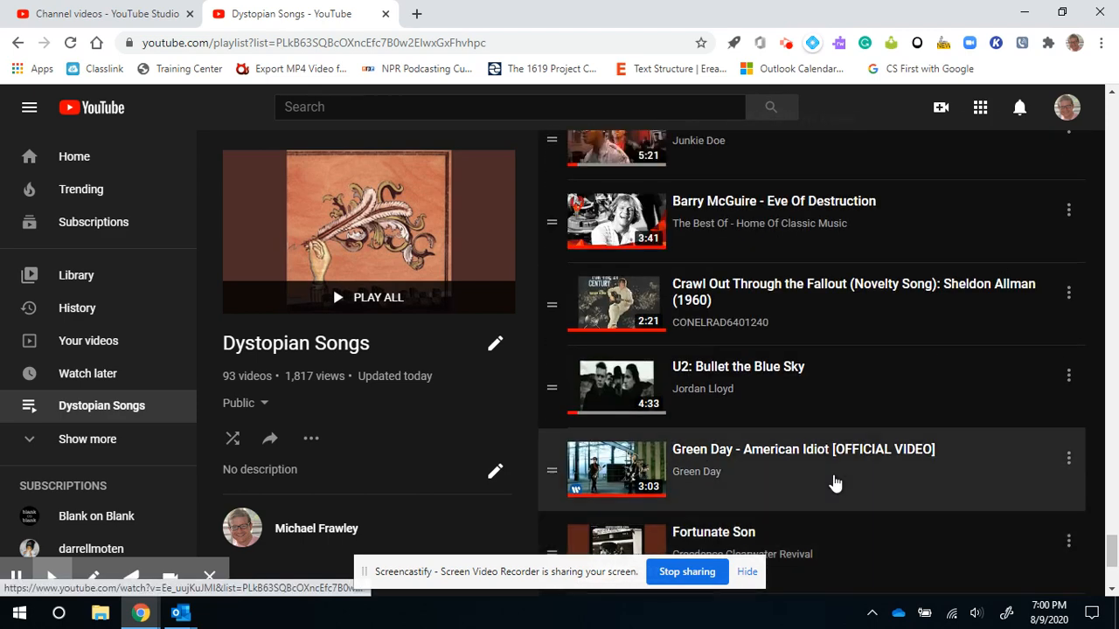
pyautogui.scroll(-3)
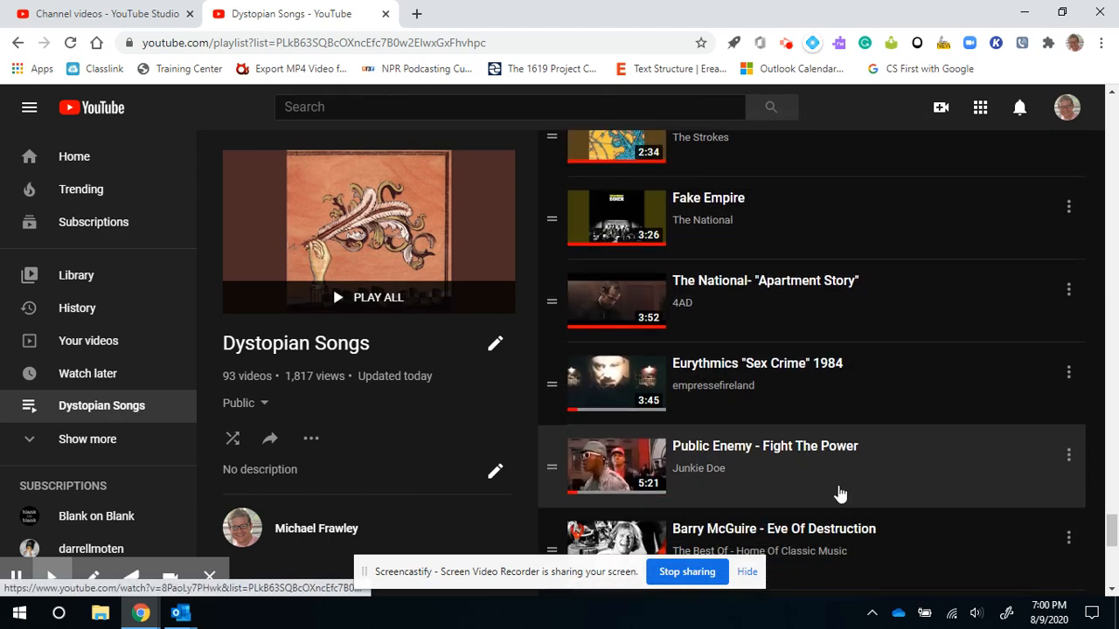
pyautogui.scroll(-3)
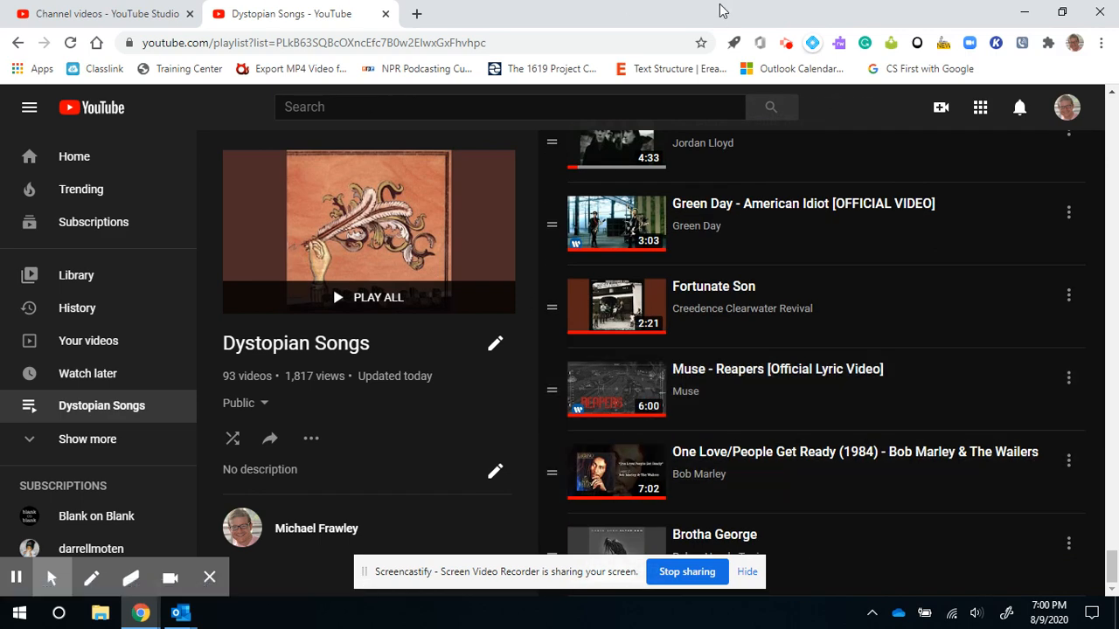
pyautogui.moveTo(918, 463)
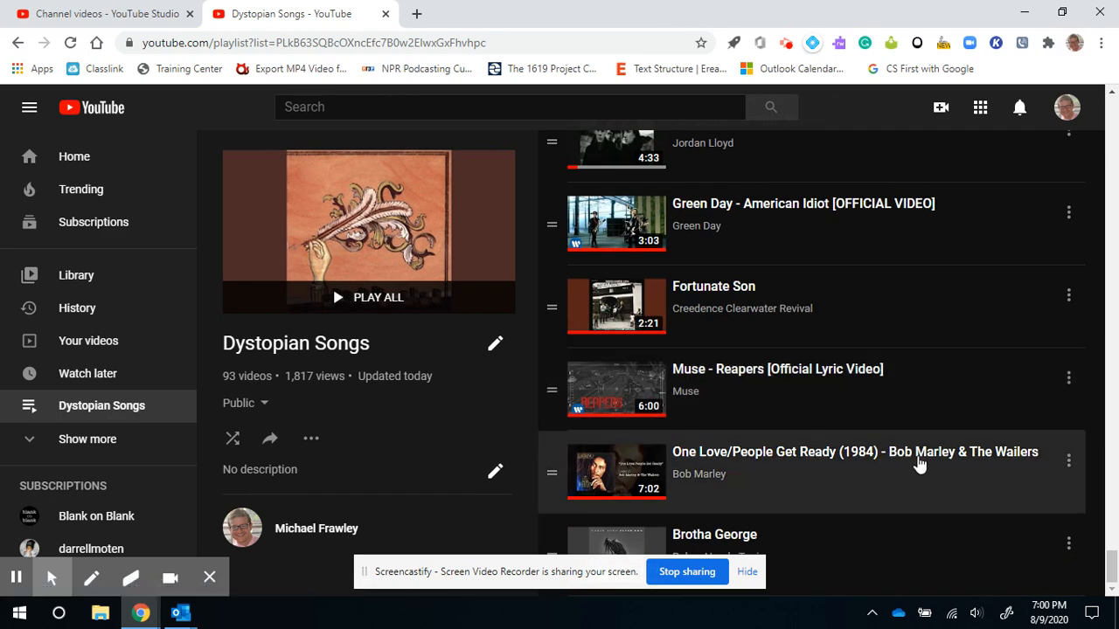
pyautogui.moveTo(853, 398)
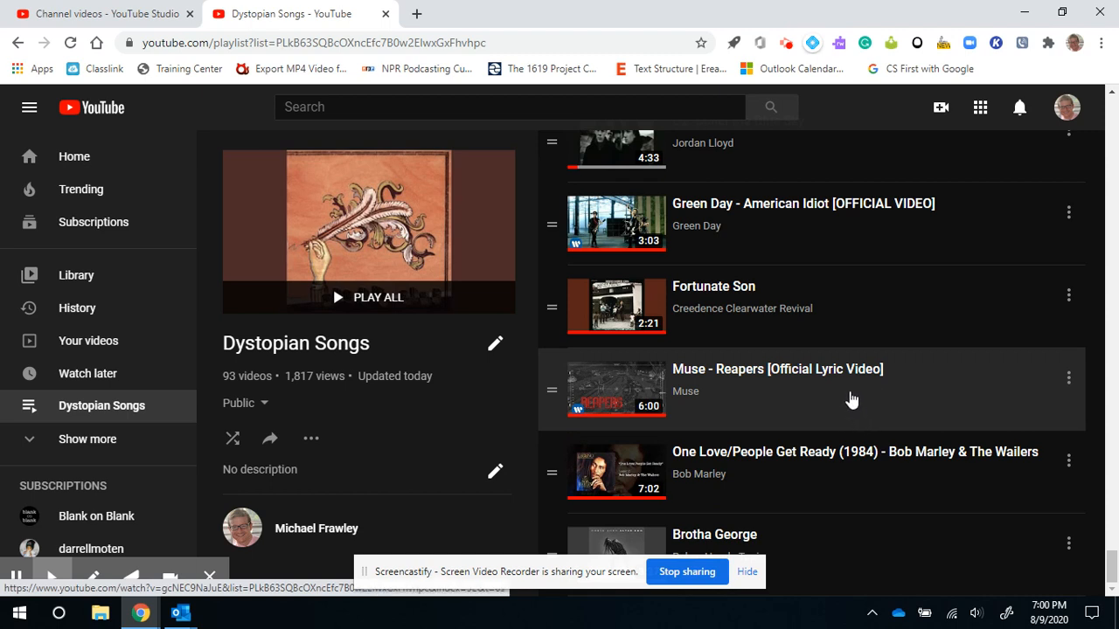
pyautogui.moveTo(800, 498)
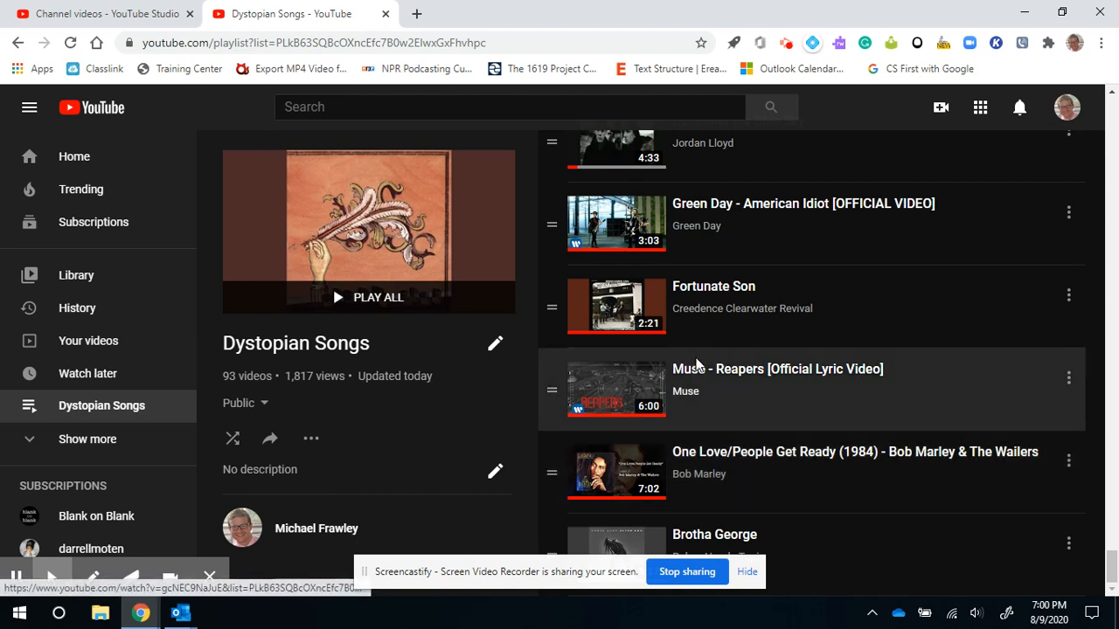
pyautogui.moveTo(734, 419)
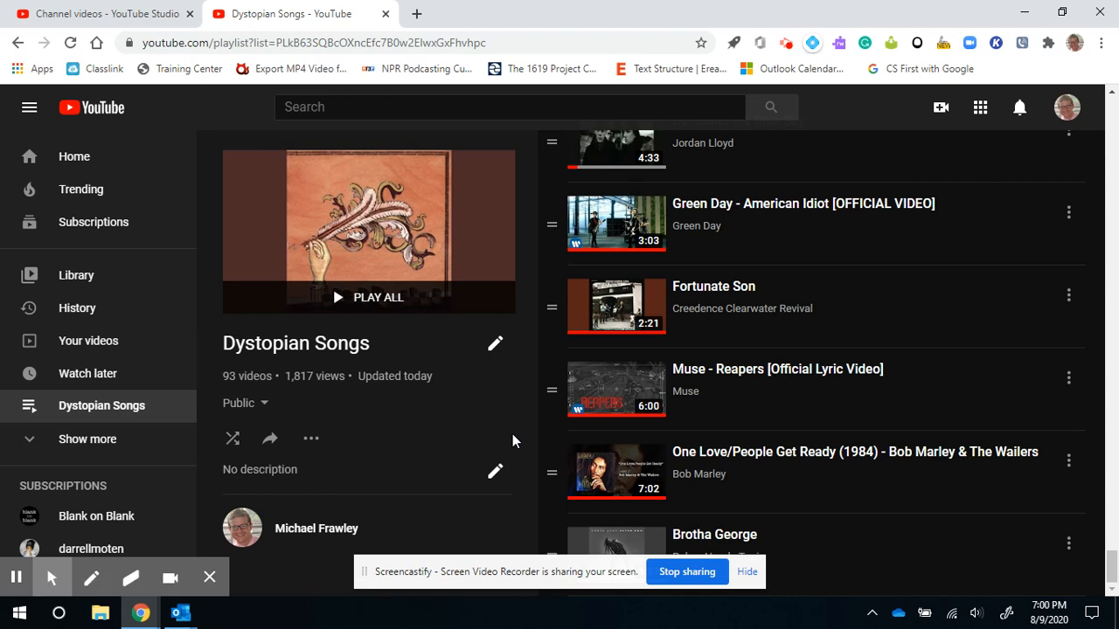
pyautogui.moveTo(562, 376)
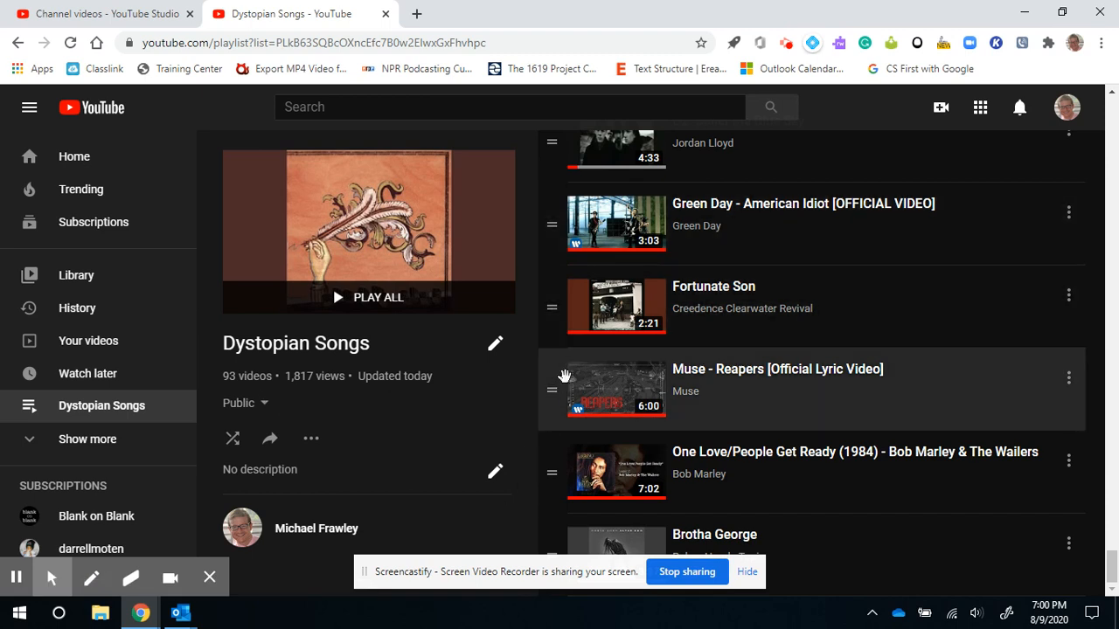
pyautogui.moveTo(364, 451)
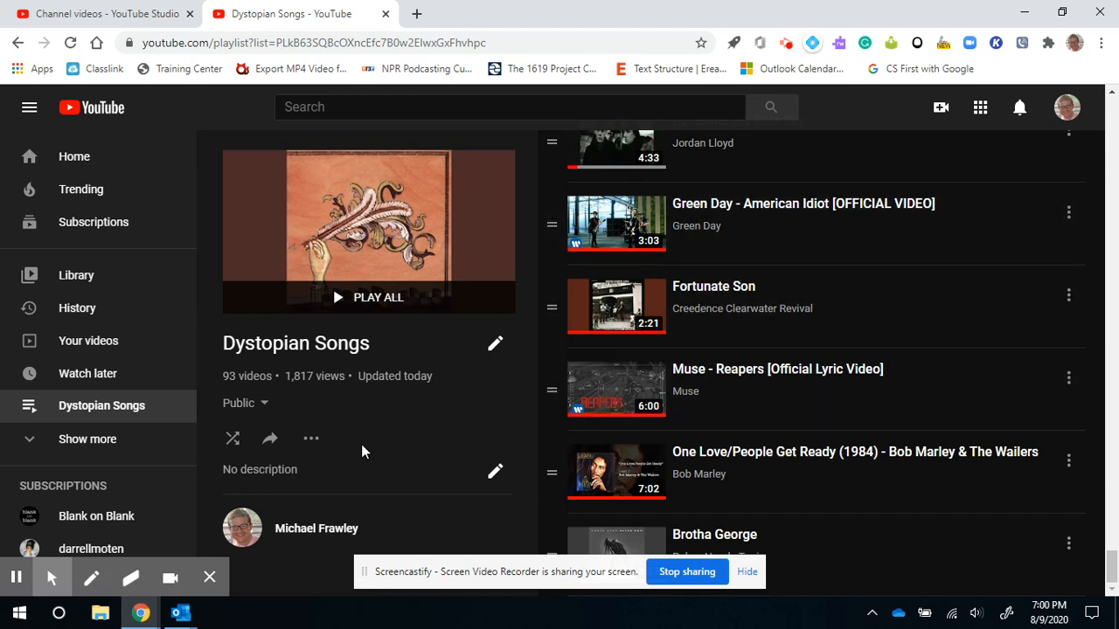
pyautogui.moveTo(536, 357)
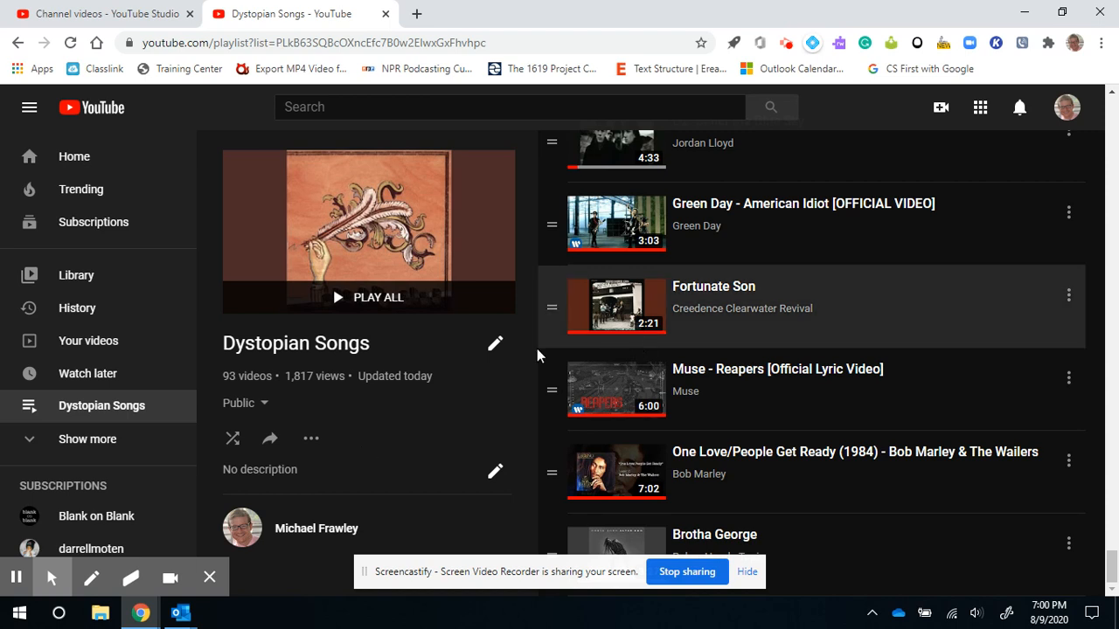
pyautogui.moveTo(332, 231)
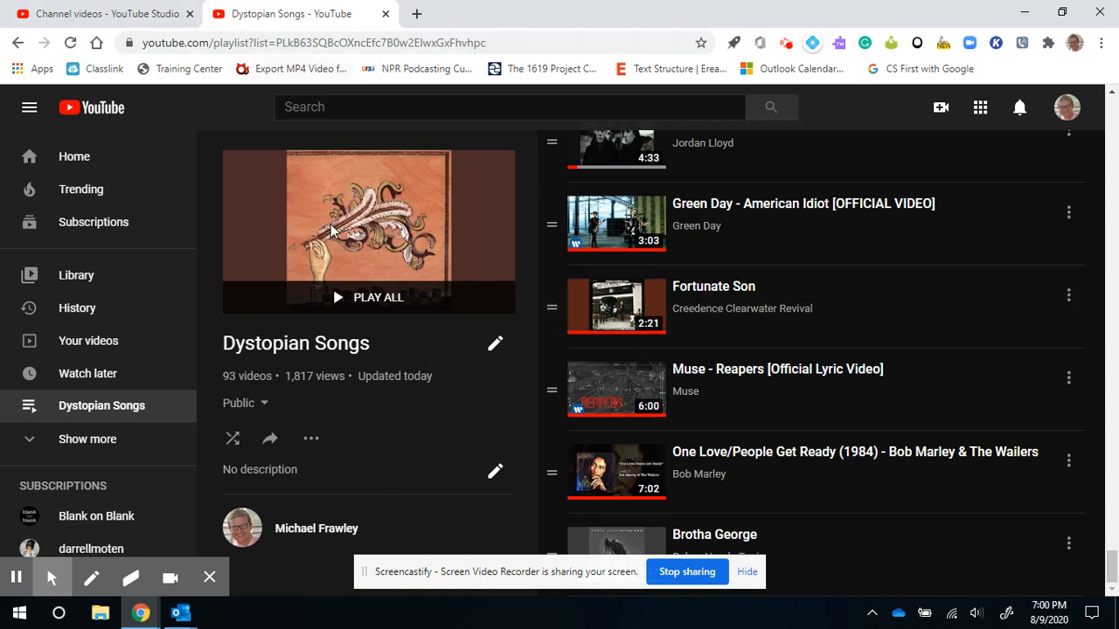
pyautogui.moveTo(493, 437)
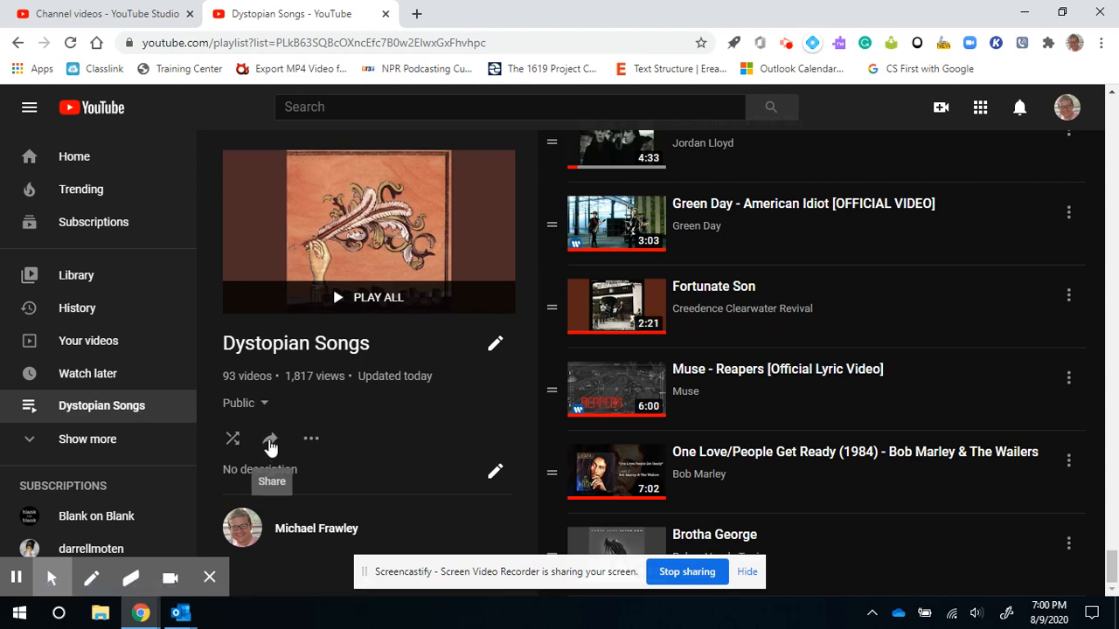
# Step: Show the playlist's Share dialog with embed, social sites and its link
pyautogui.click(271, 439)
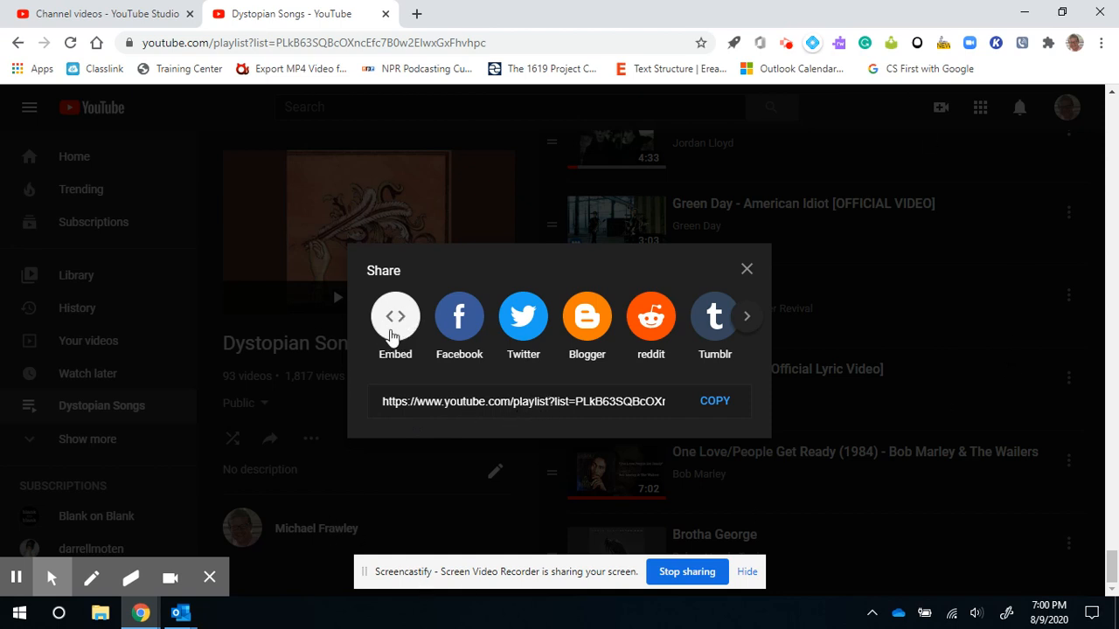
pyautogui.moveTo(983, 206)
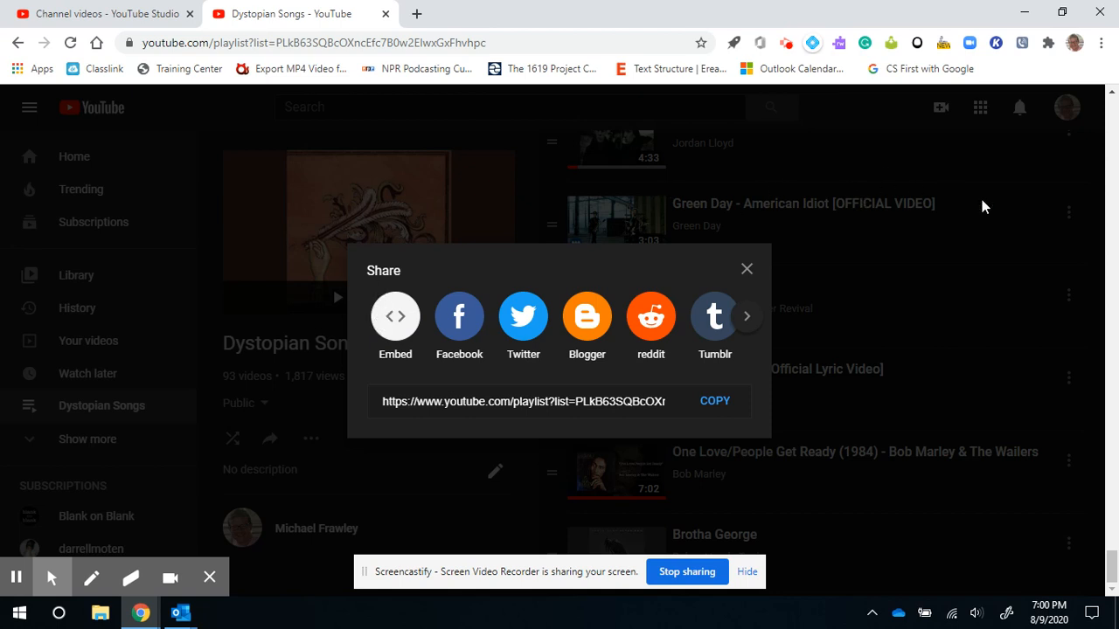
pyautogui.moveTo(447, 336)
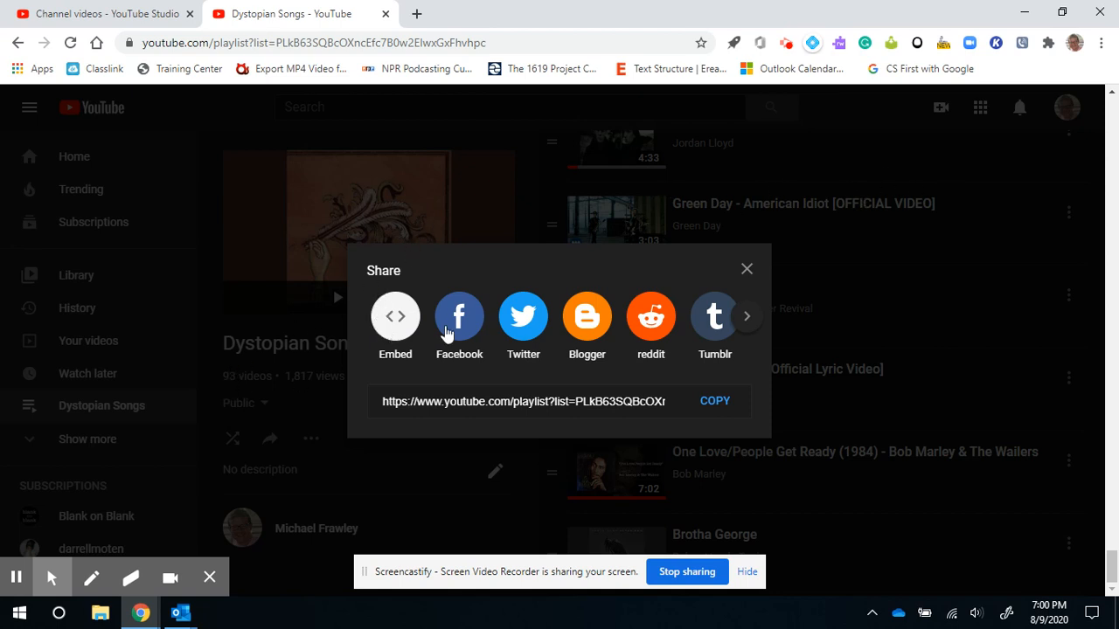
pyautogui.moveTo(539, 427)
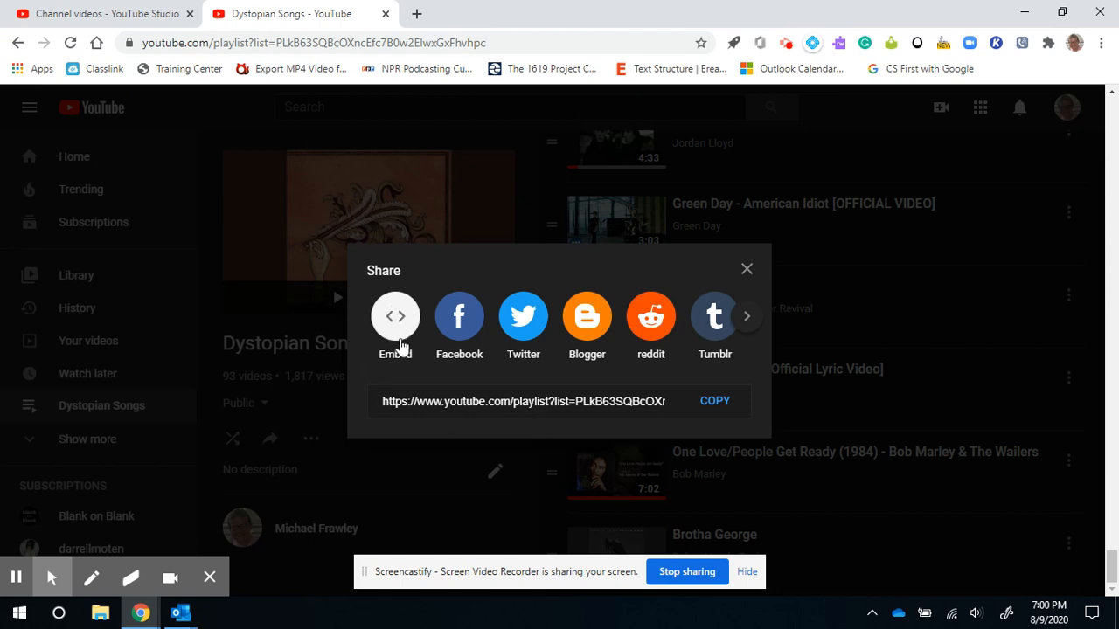
pyautogui.moveTo(518, 298)
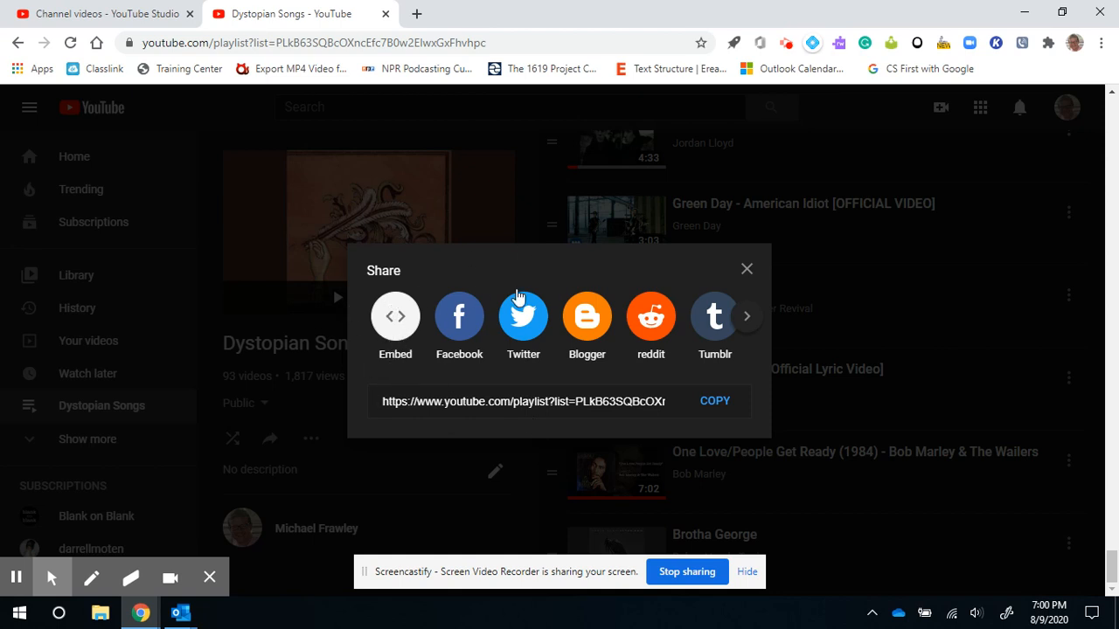
pyautogui.moveTo(746, 269)
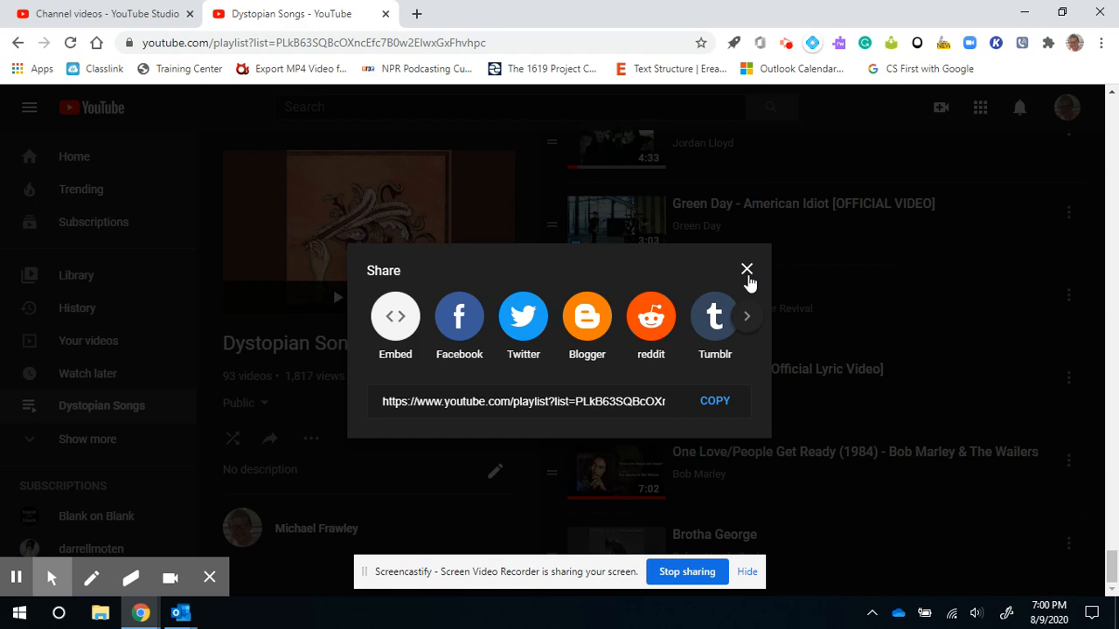
# Step: Dismiss the Share dialog before reordering Muse's Reapers above Green Day
pyautogui.click(748, 269)
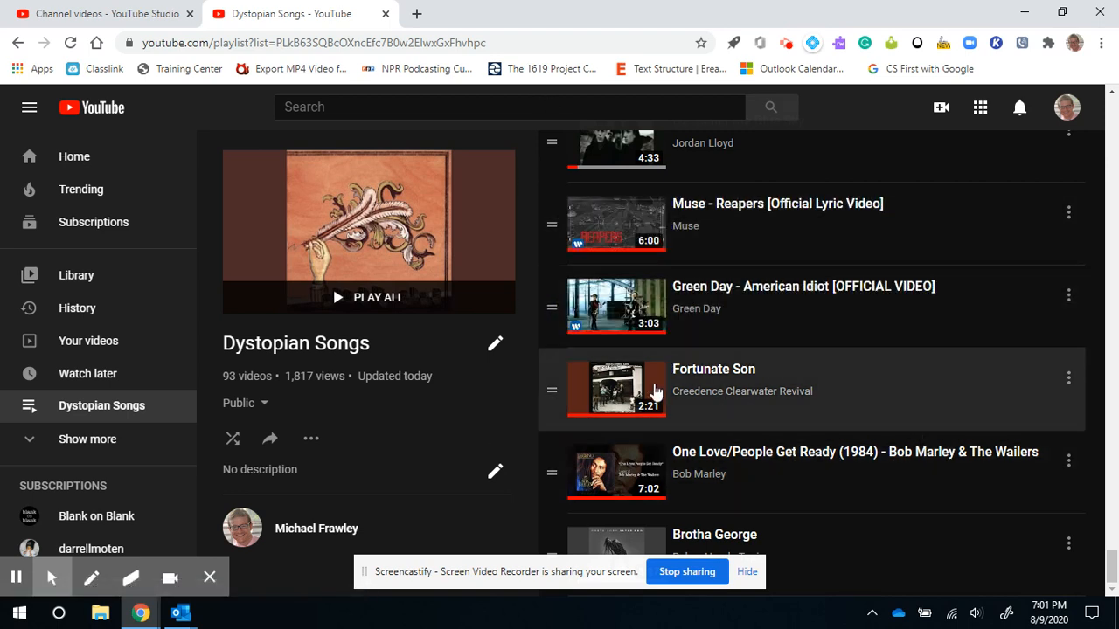
pyautogui.moveTo(877, 416)
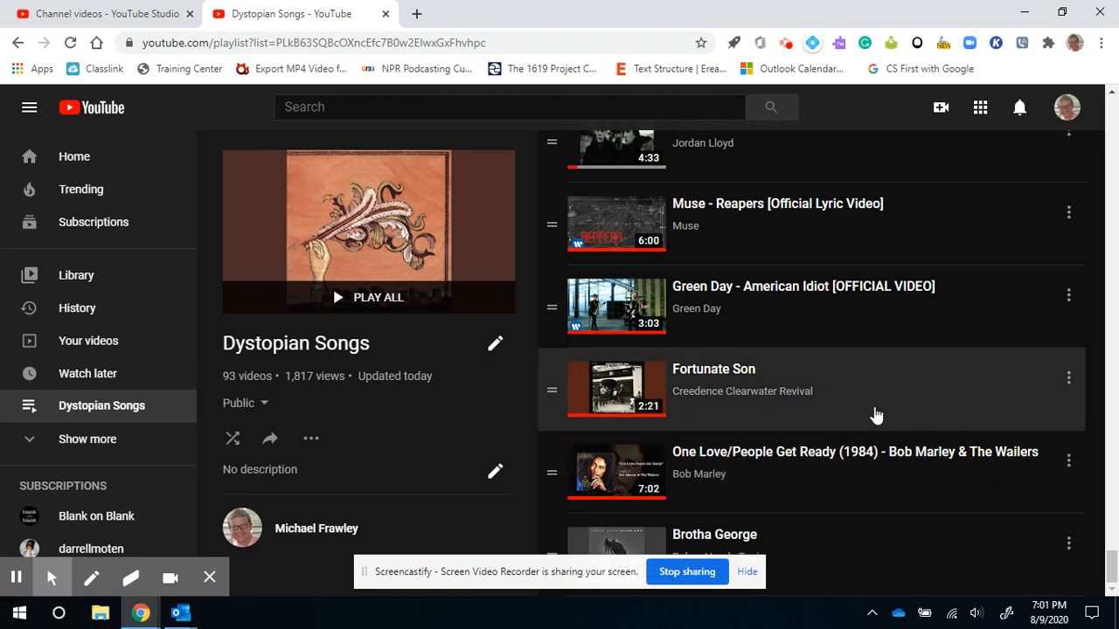